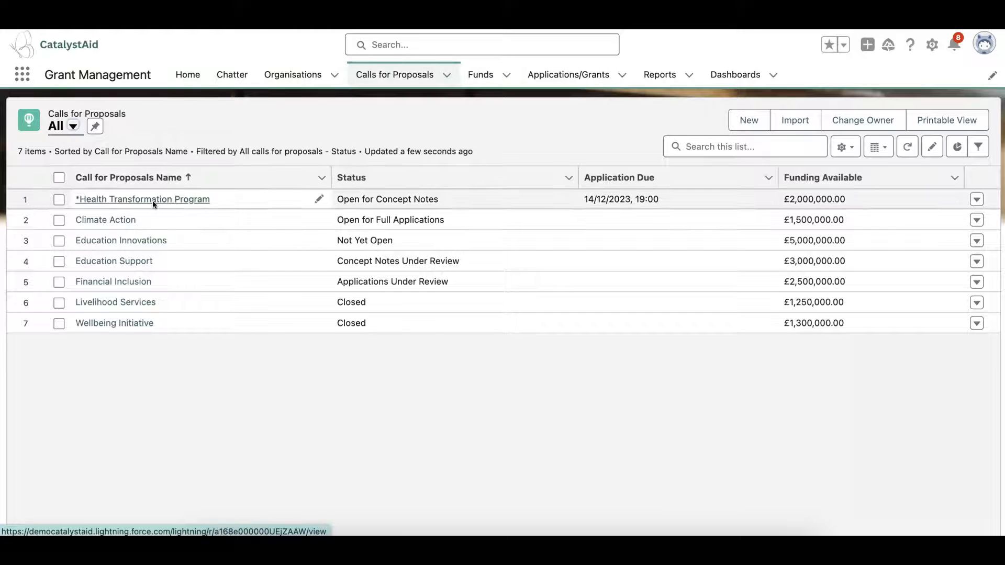
Step: Open the Health Transformation Program call record with its dates and £2,000,000 funding
{"action": "left_click", "coordinate": [143, 199]}
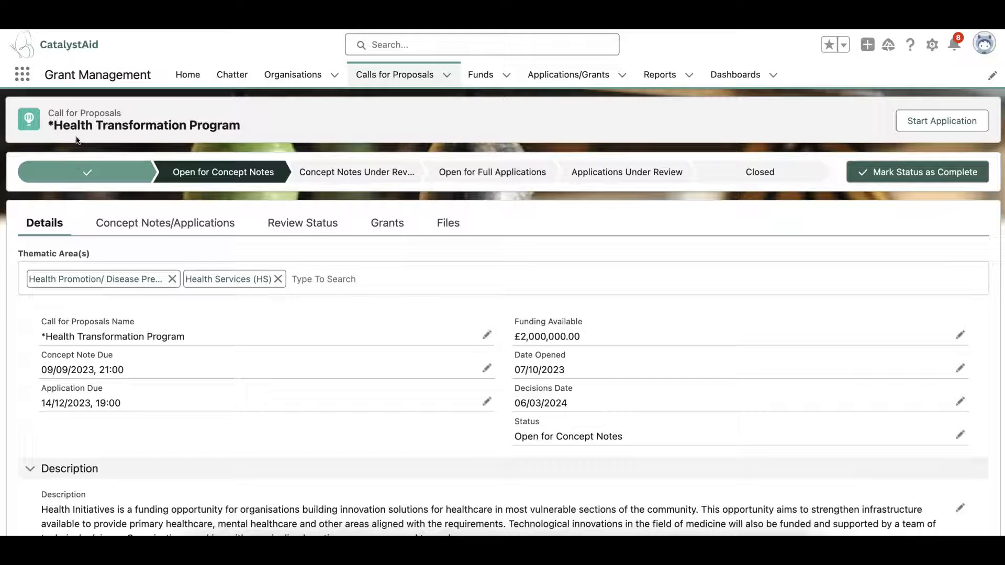
{"action": "mouse_move", "coordinate": [39, 318]}
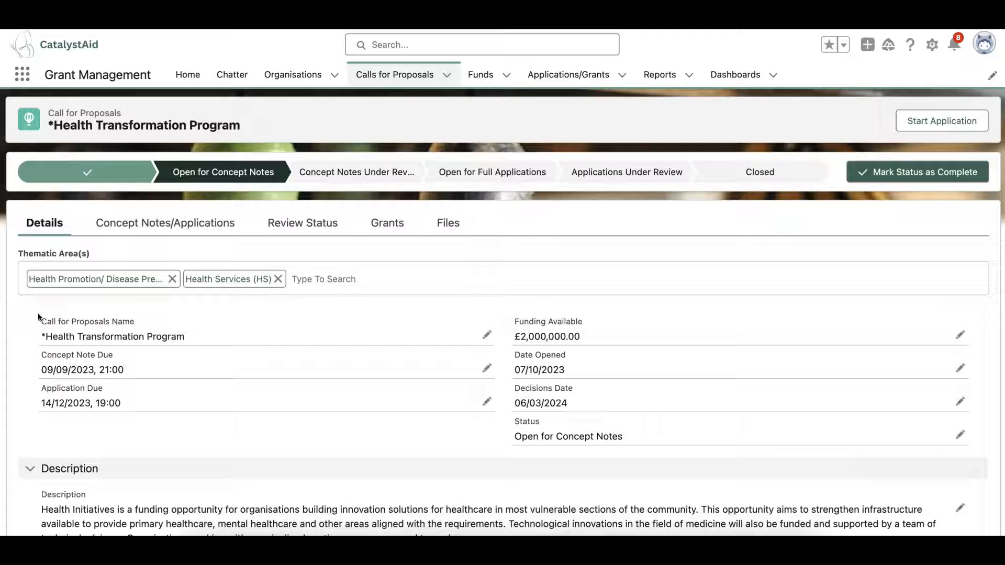
{"action": "mouse_move", "coordinate": [621, 314]}
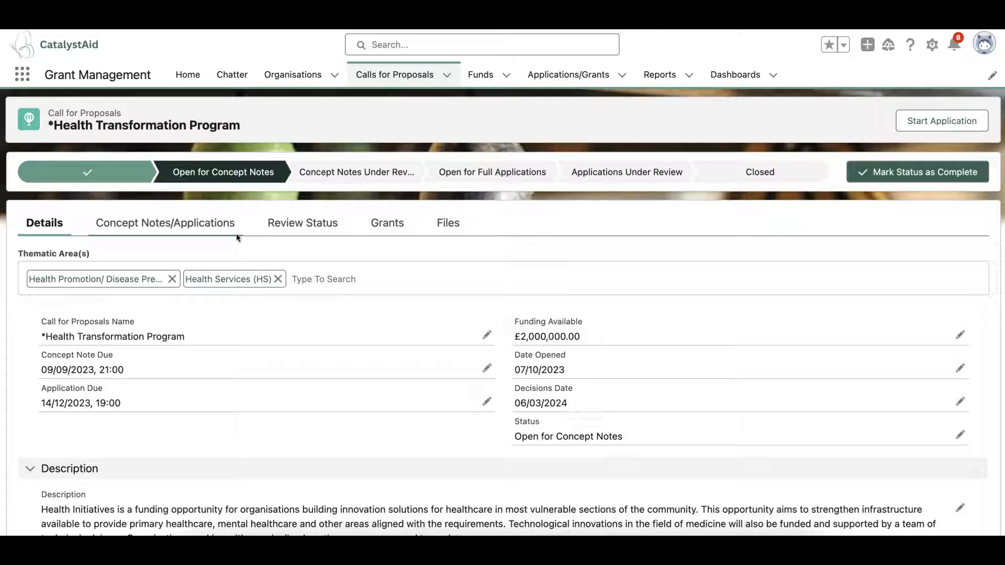
{"action": "mouse_move", "coordinate": [97, 254]}
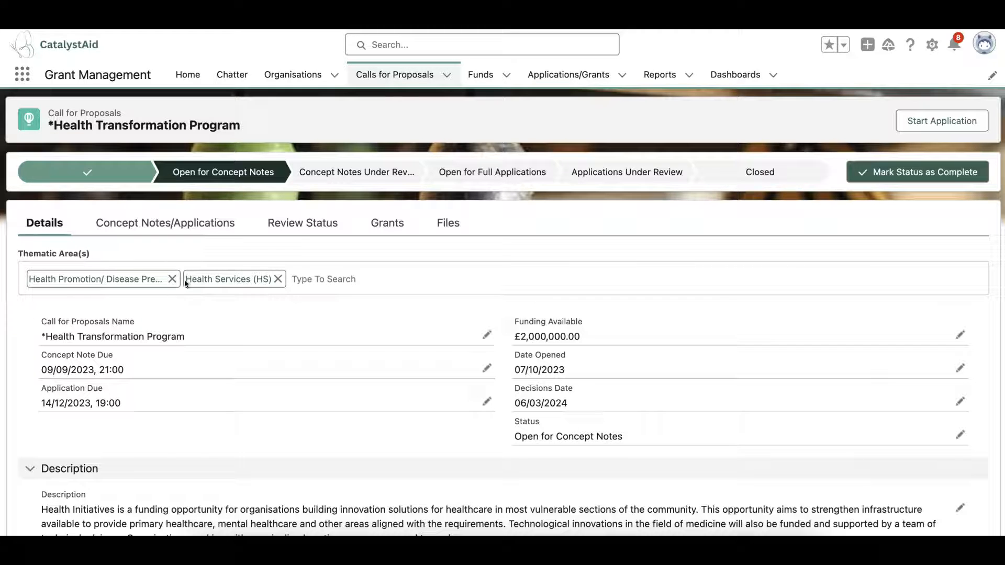
{"action": "scroll", "scroll_direction": "down", "scroll_amount": 3}
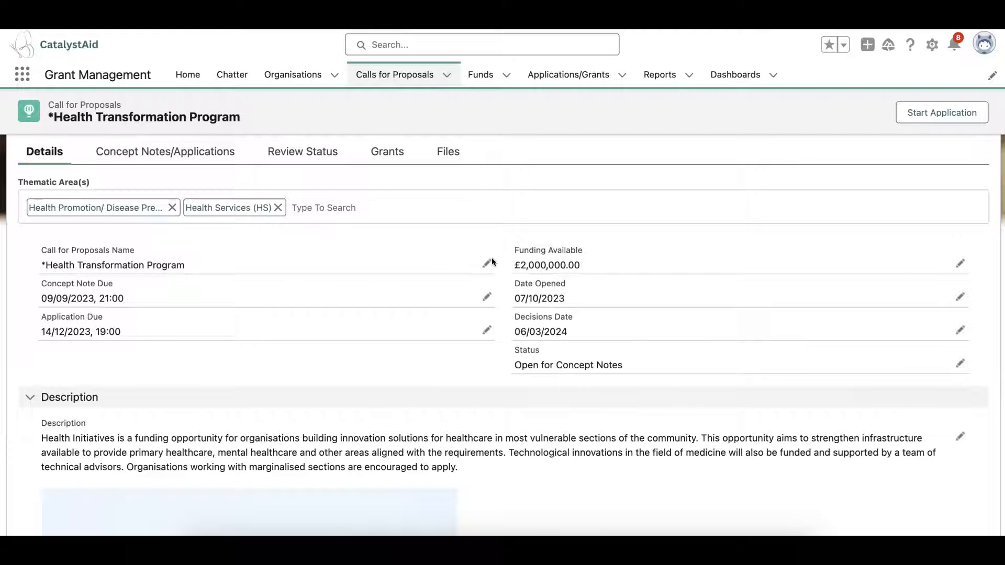
{"action": "mouse_move", "coordinate": [506, 247]}
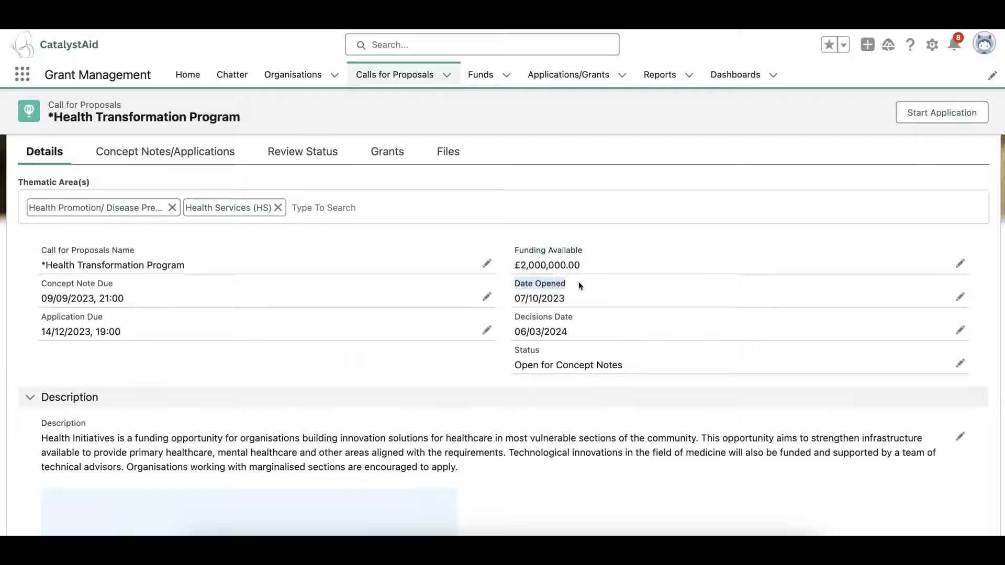
{"action": "mouse_move", "coordinate": [138, 287]}
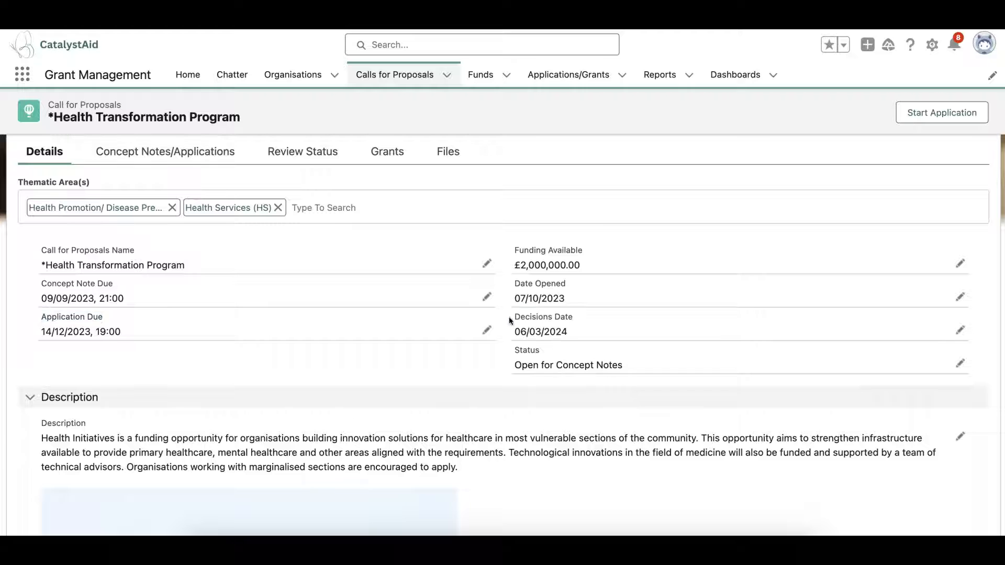
{"action": "scroll", "scroll_direction": "down", "scroll_amount": 3}
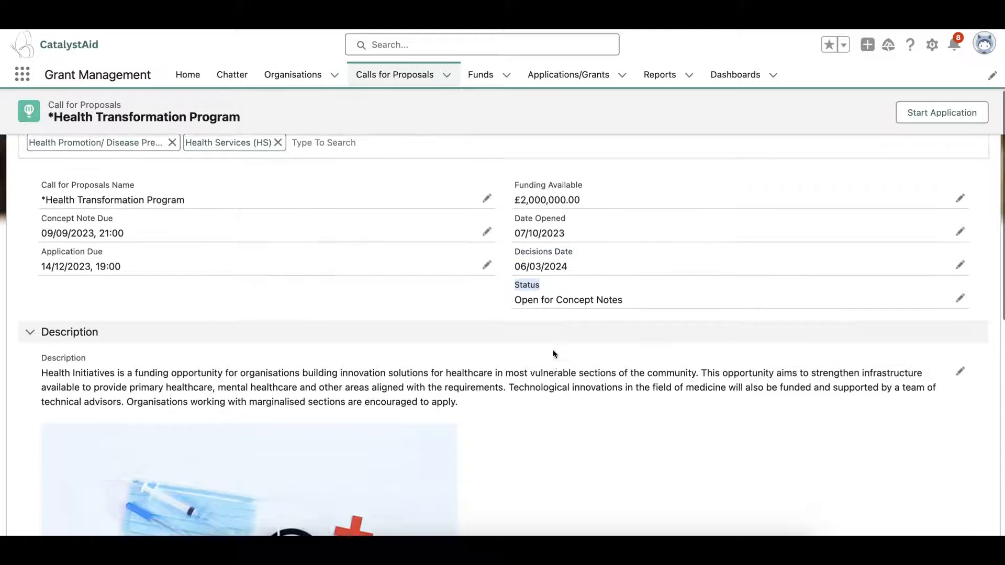
{"action": "scroll", "scroll_direction": "down", "scroll_amount": 3}
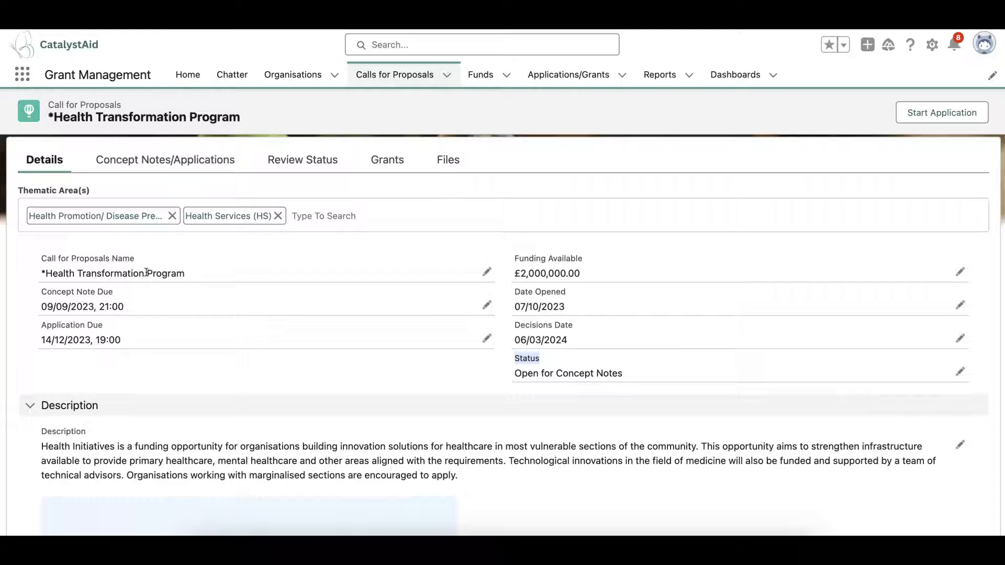
{"action": "mouse_move", "coordinate": [219, 67]}
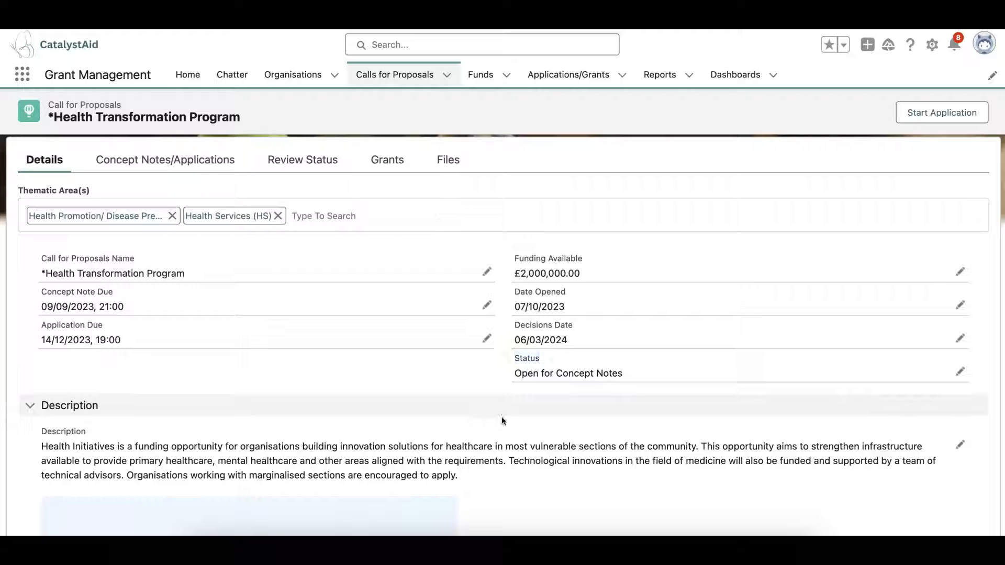
{"action": "scroll", "scroll_direction": "down", "scroll_amount": 3}
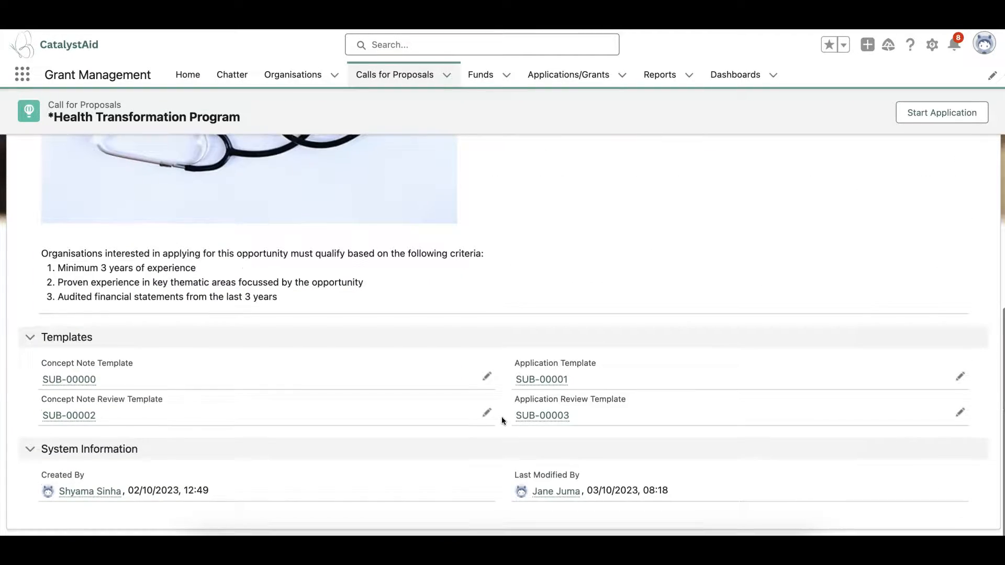
{"action": "left_click", "coordinate": [29, 338]}
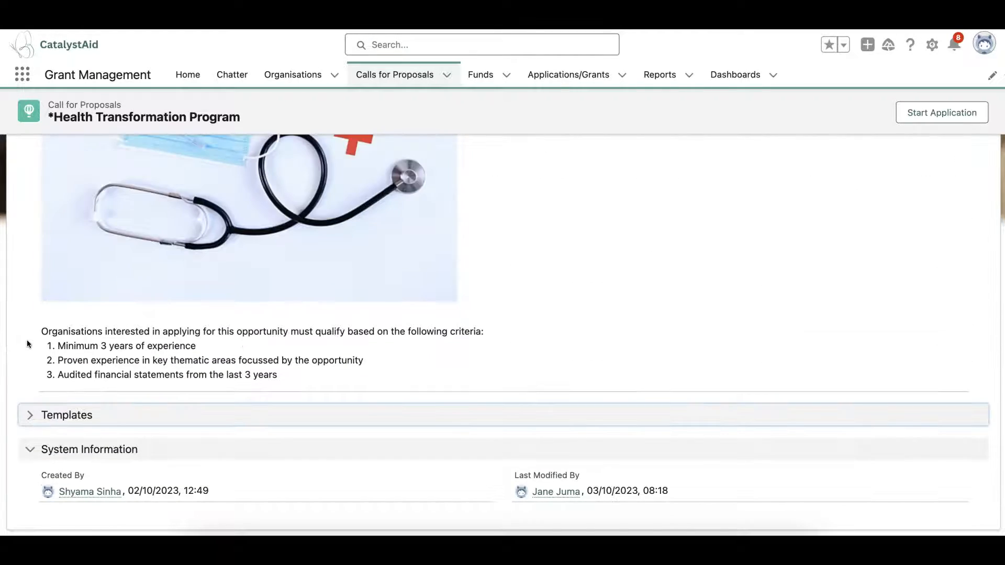
{"action": "left_click", "coordinate": [30, 414]}
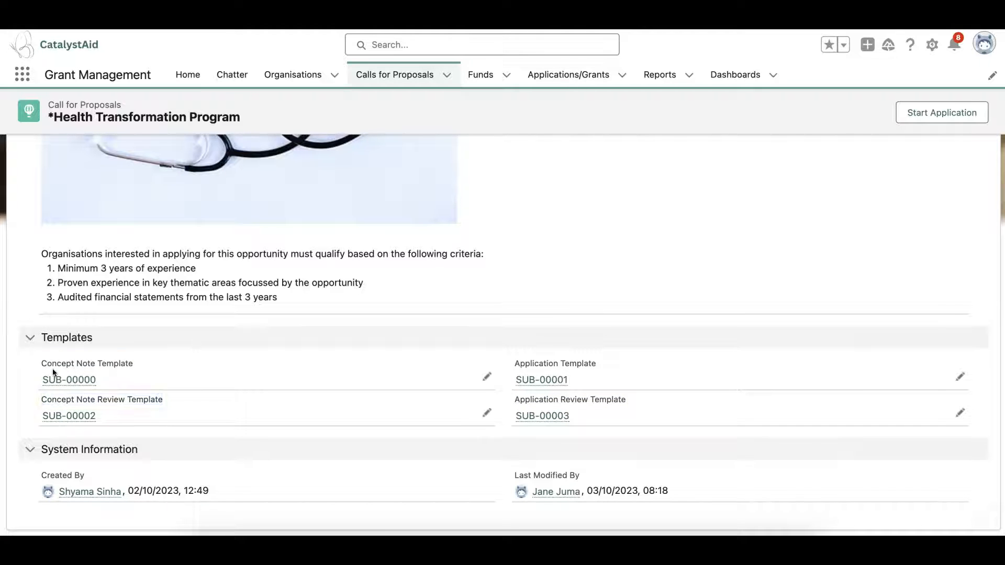
{"action": "mouse_move", "coordinate": [76, 392]}
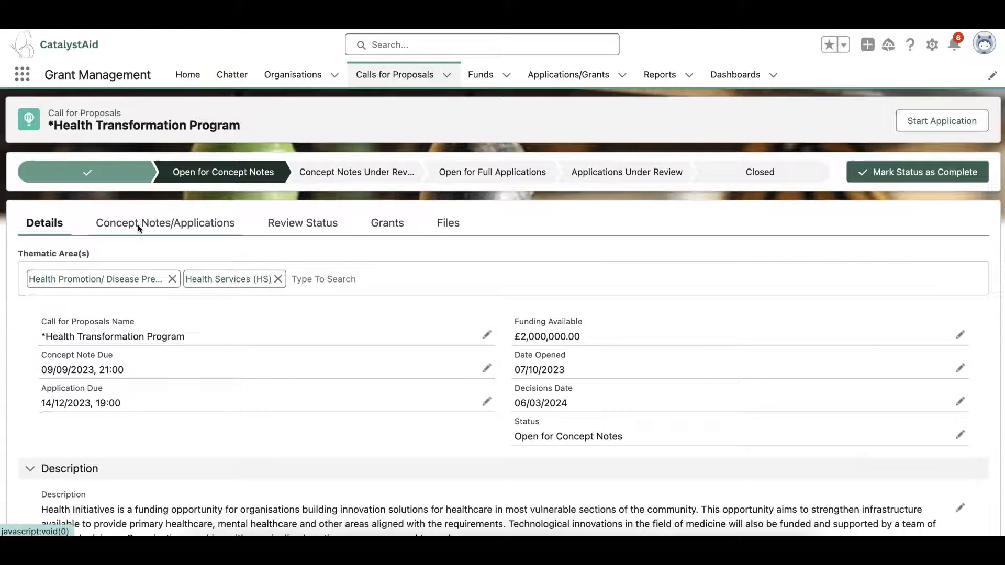
Step: View the call's concept notes/applications list and its review status charts
{"action": "left_click", "coordinate": [164, 223]}
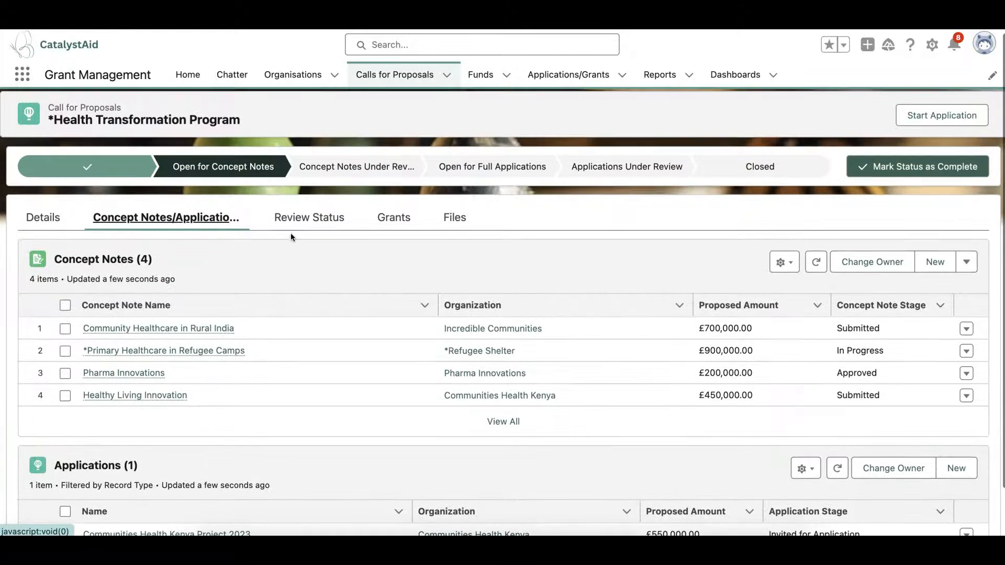
{"action": "left_click", "coordinate": [308, 218]}
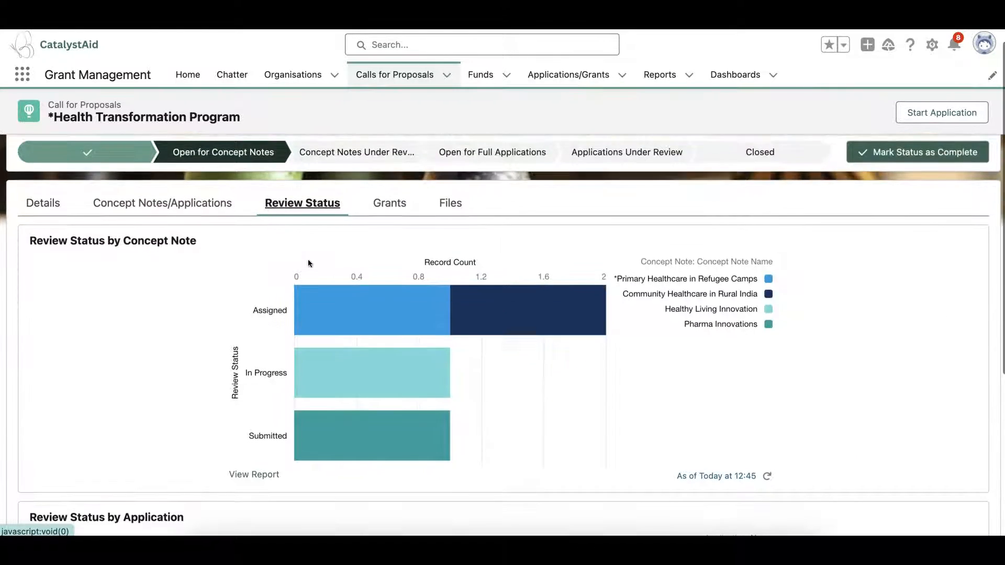
{"action": "scroll", "scroll_direction": "down", "scroll_amount": 3}
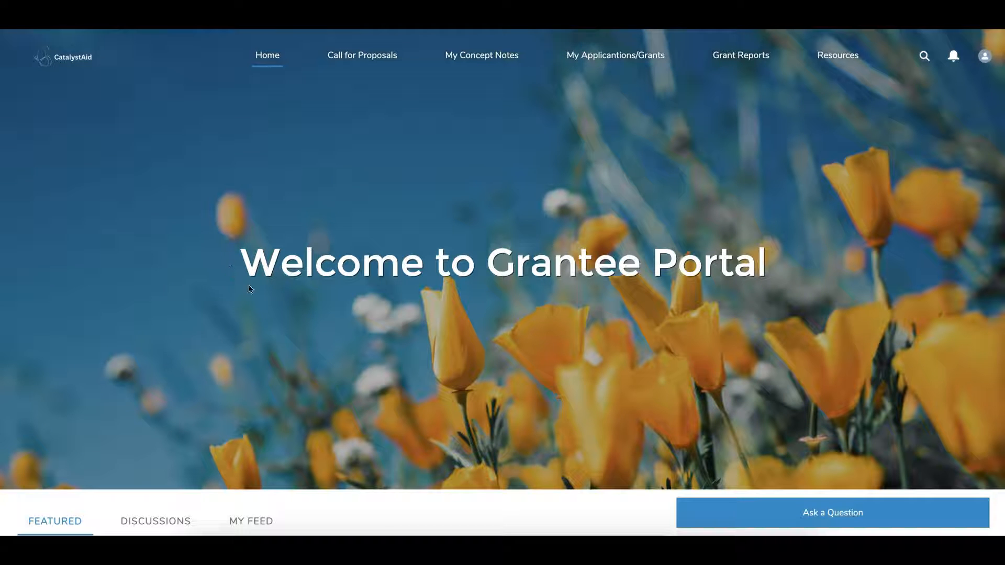
{"action": "mouse_move", "coordinate": [253, 339]}
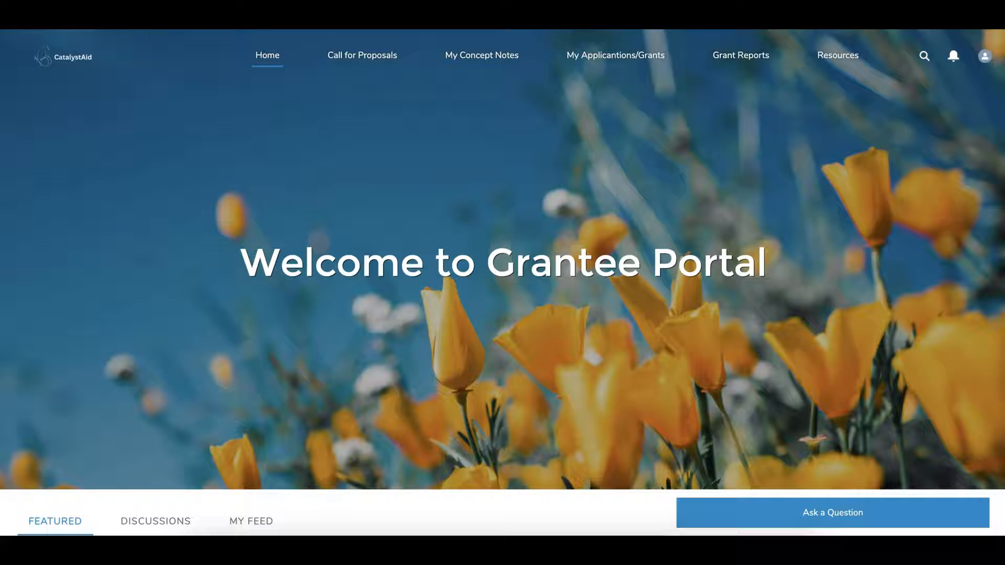
{"action": "mouse_move", "coordinate": [261, 242]}
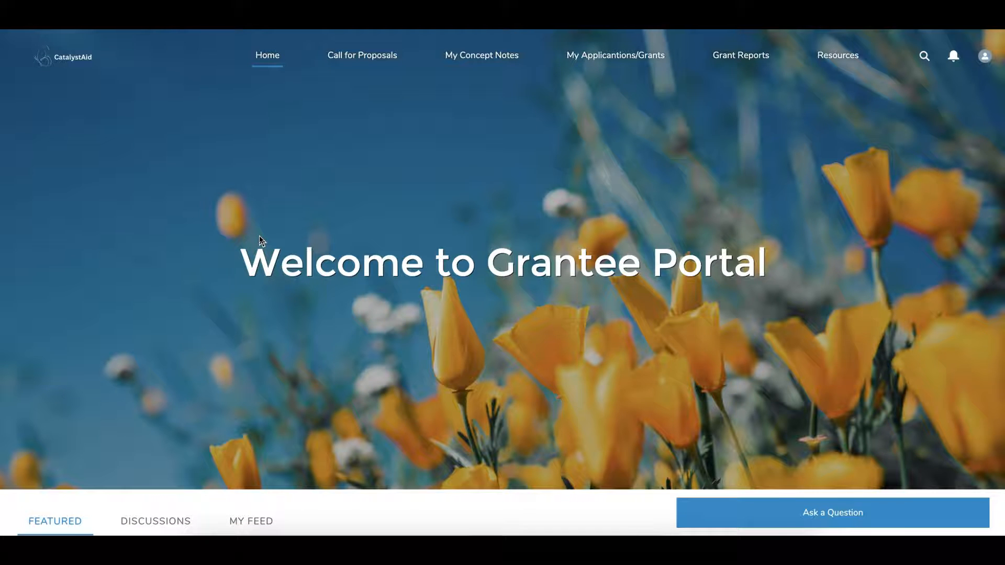
Step: Browse the portal home page's featured tiles for monitoring, reporting and data visualization
{"action": "scroll", "scroll_direction": "down", "scroll_amount": 3}
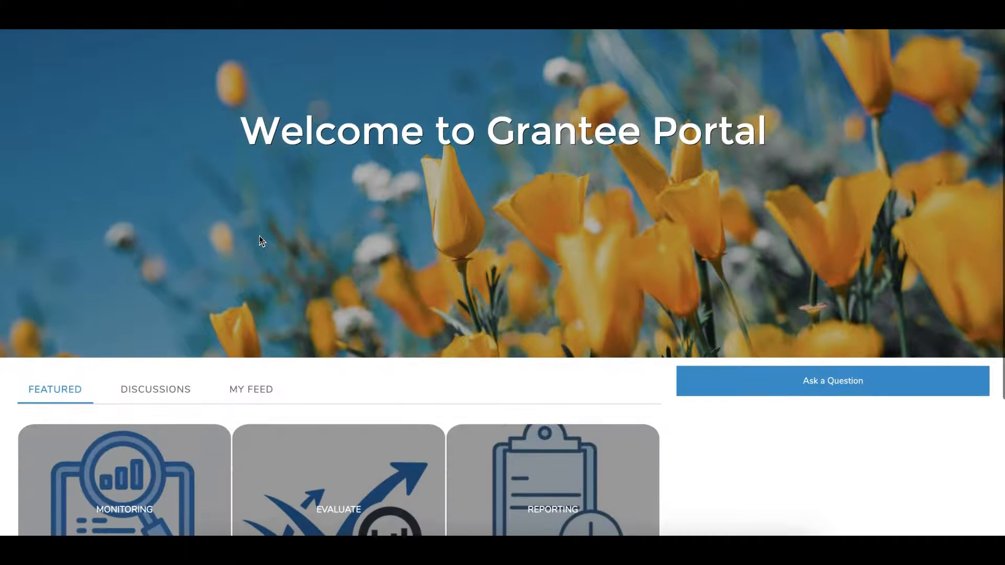
{"action": "scroll", "scroll_direction": "down", "scroll_amount": 3}
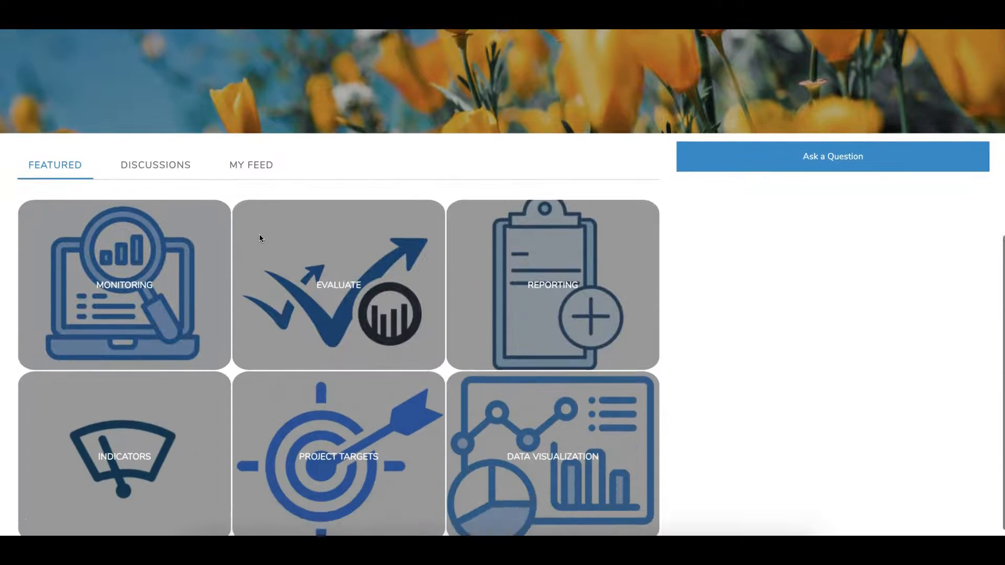
{"action": "scroll", "scroll_direction": "up", "scroll_amount": 3}
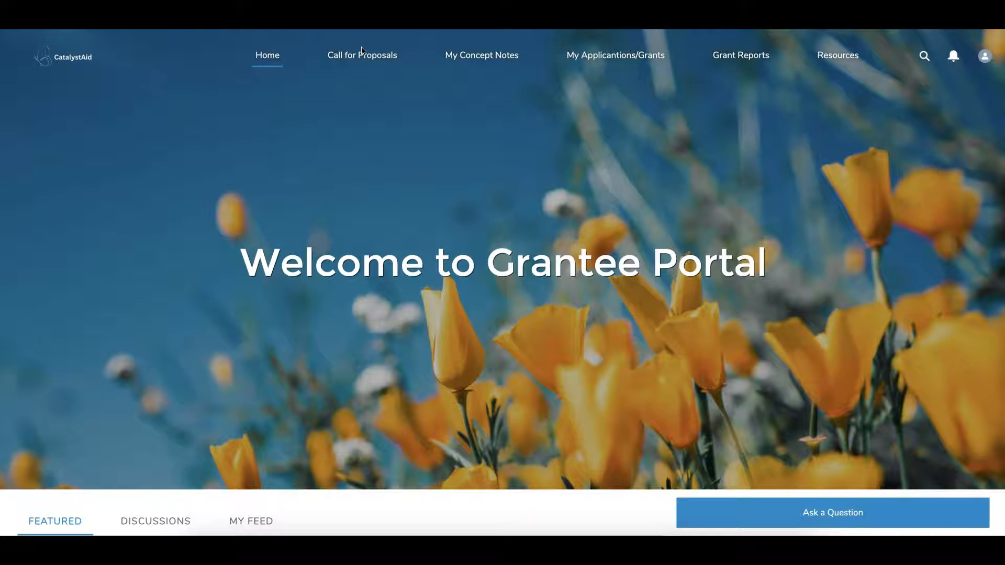
{"action": "mouse_move", "coordinate": [351, 229]}
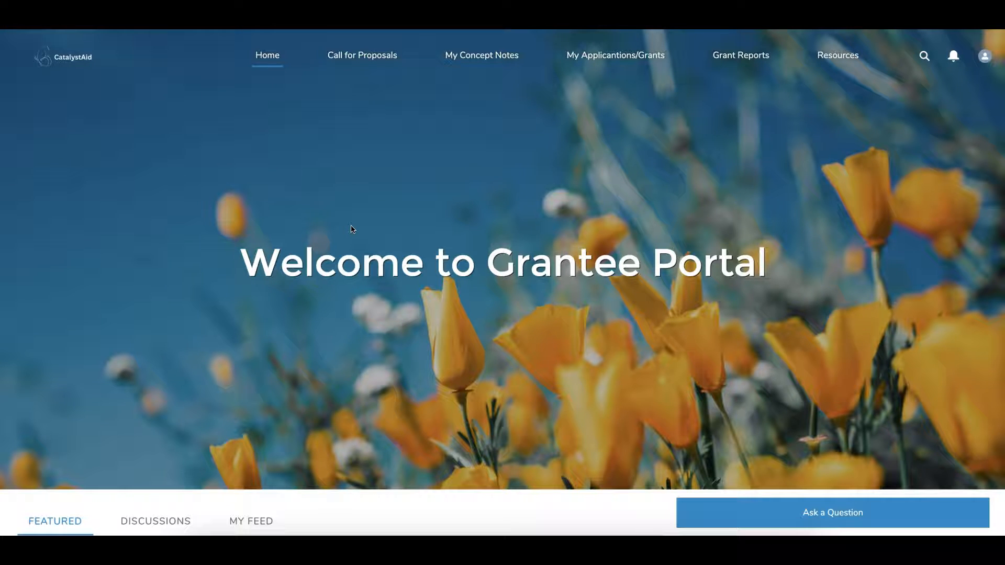
{"action": "mouse_move", "coordinate": [368, 129]}
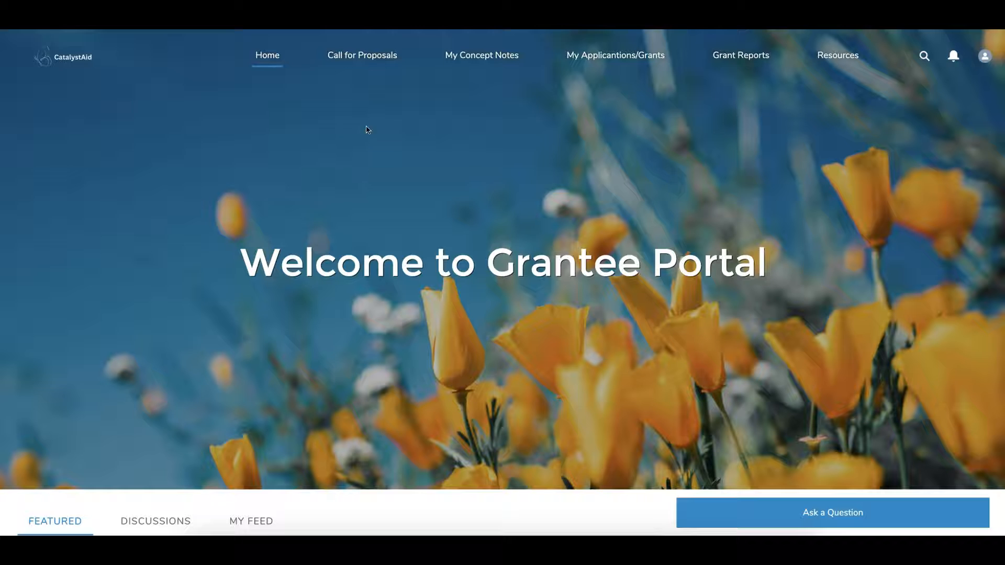
{"action": "mouse_move", "coordinate": [314, 67]}
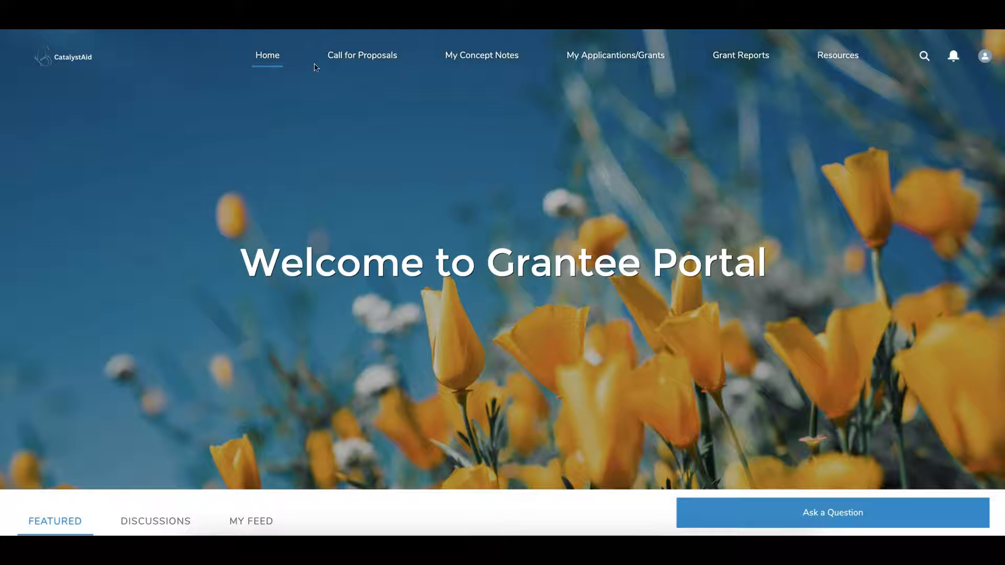
{"action": "mouse_move", "coordinate": [361, 56]}
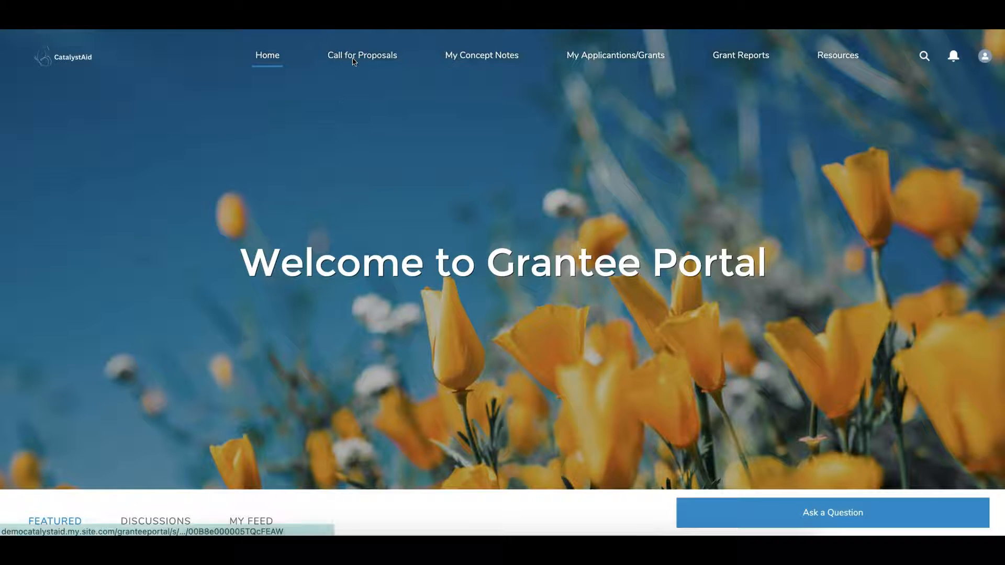
{"action": "mouse_move", "coordinate": [361, 56]}
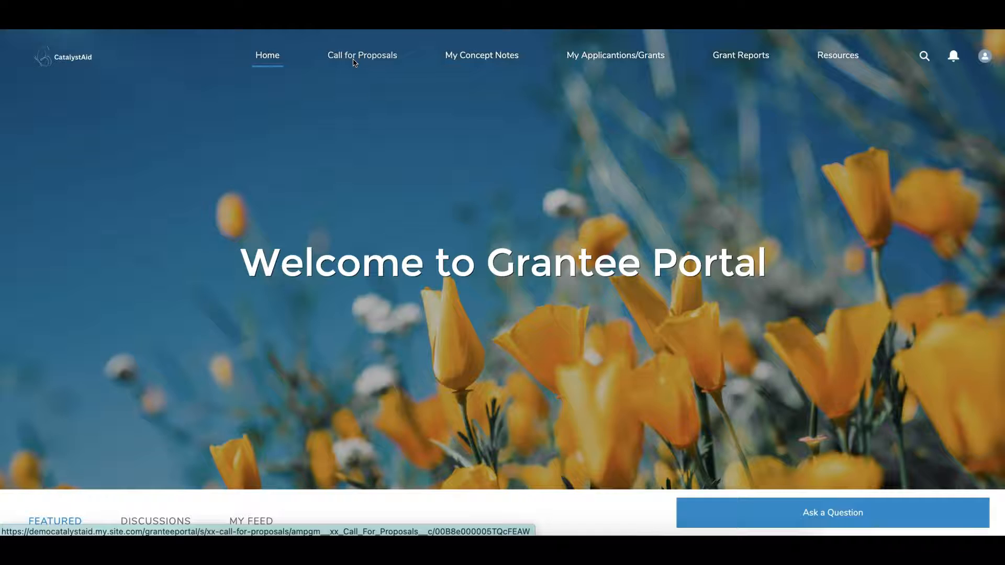
Step: List the open calls for proposals, including Health Transformation Program and Climate Action
{"action": "left_click", "coordinate": [361, 55]}
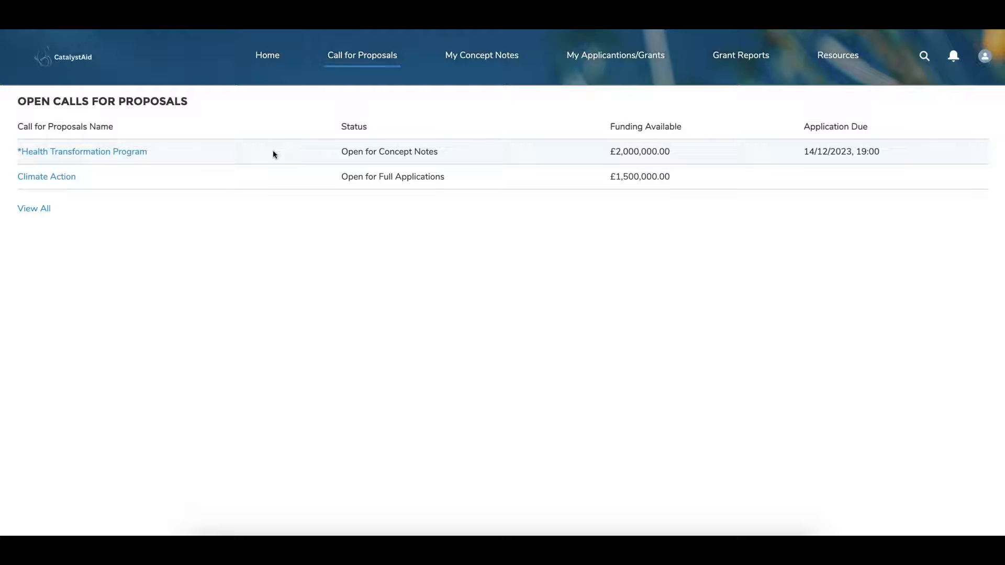
{"action": "mouse_move", "coordinate": [411, 154]}
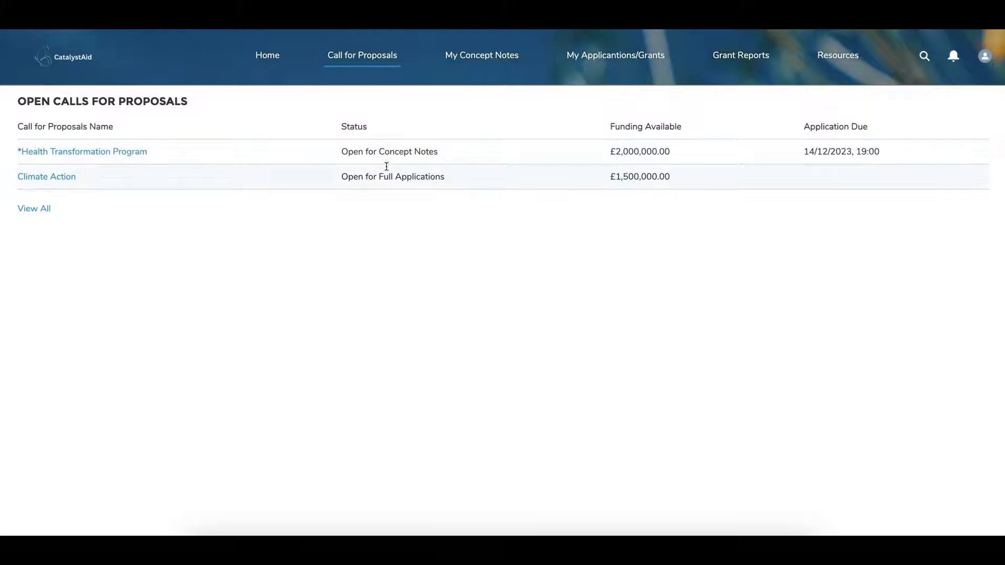
{"action": "mouse_move", "coordinate": [303, 147]}
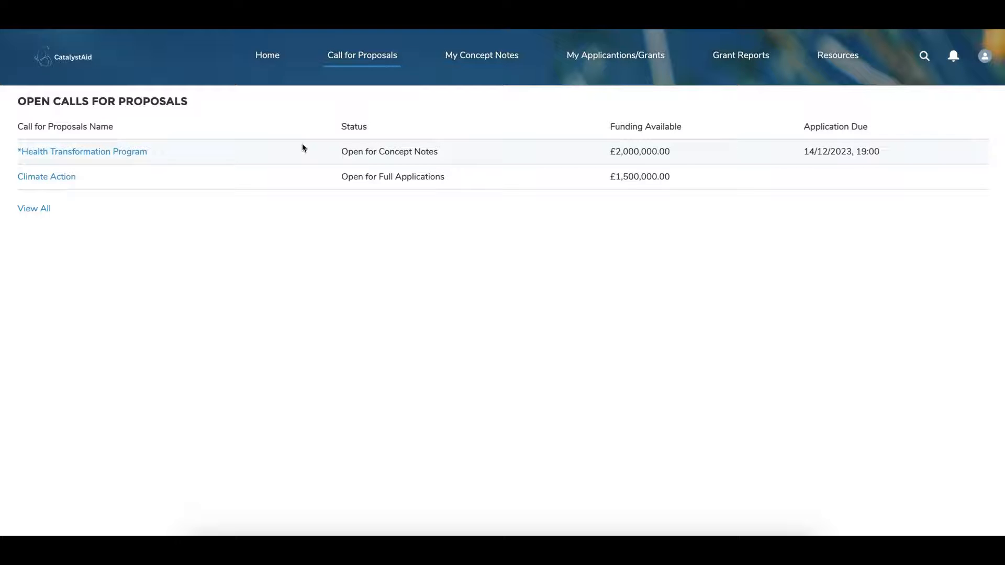
{"action": "mouse_move", "coordinate": [324, 178]}
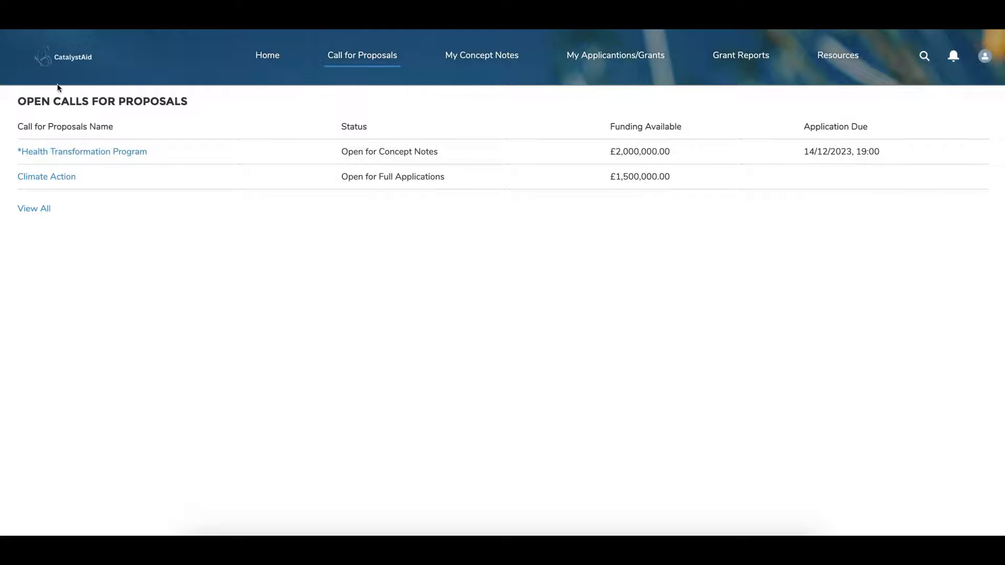
Step: Start a new concept note for the Health Transformation call, discard it, and go to My Concept Notes
{"action": "left_click", "coordinate": [82, 150]}
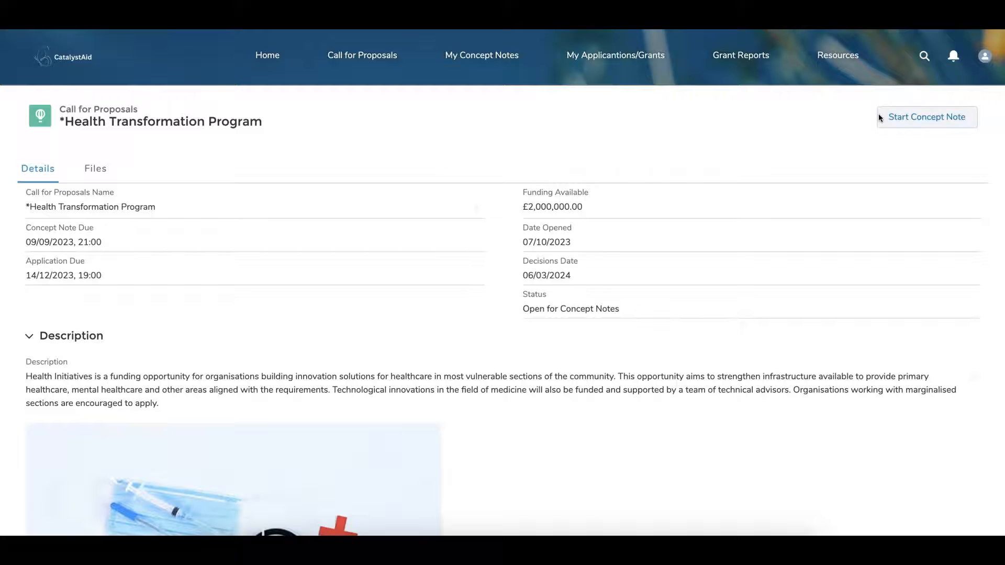
{"action": "left_click", "coordinate": [927, 116]}
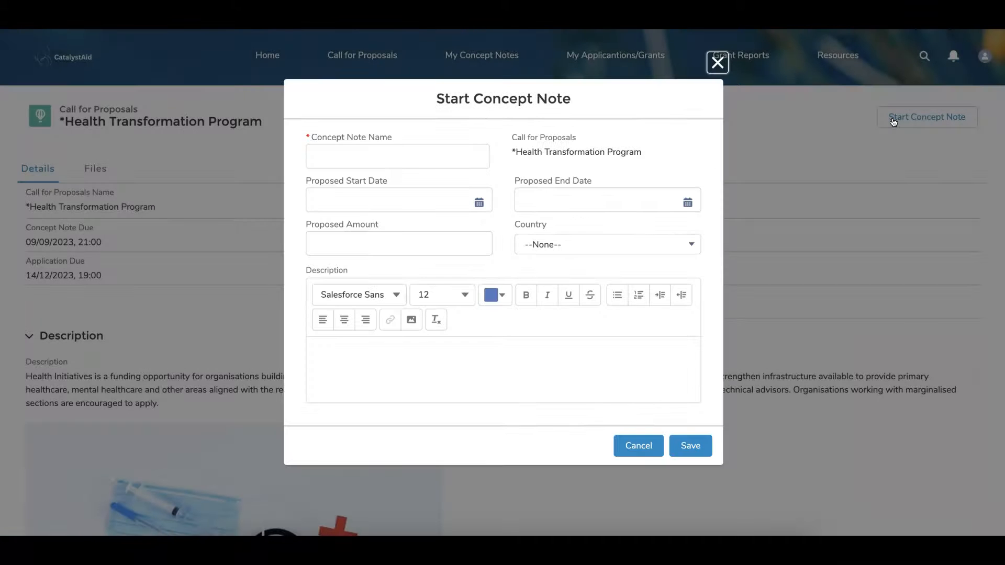
{"action": "left_click", "coordinate": [398, 156]}
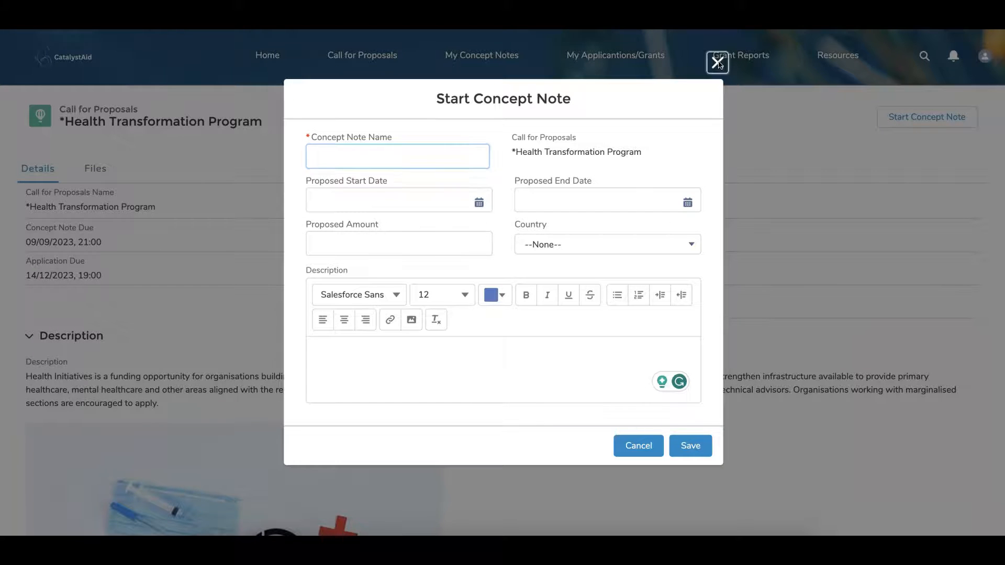
{"action": "left_click", "coordinate": [717, 63]}
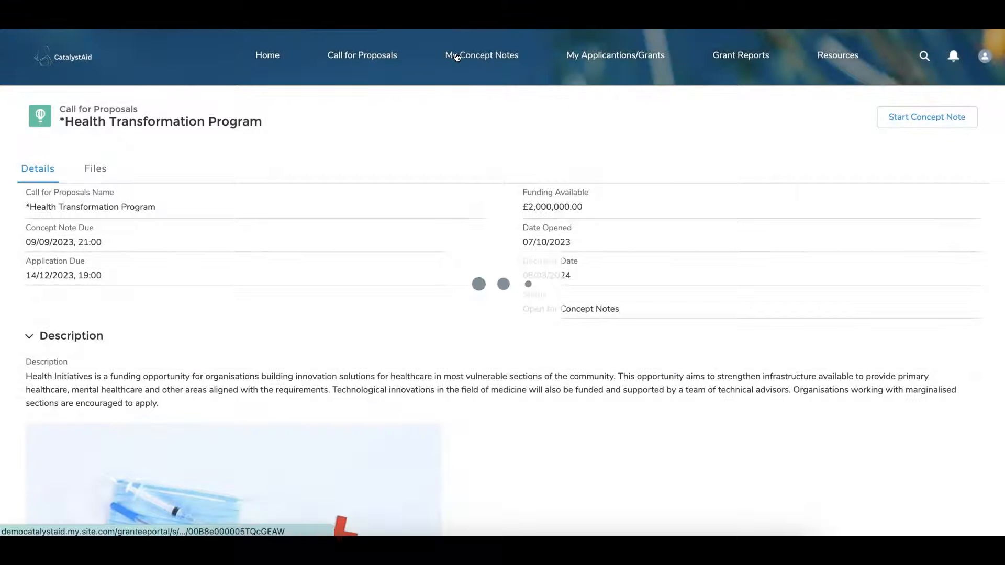
{"action": "left_click", "coordinate": [482, 55]}
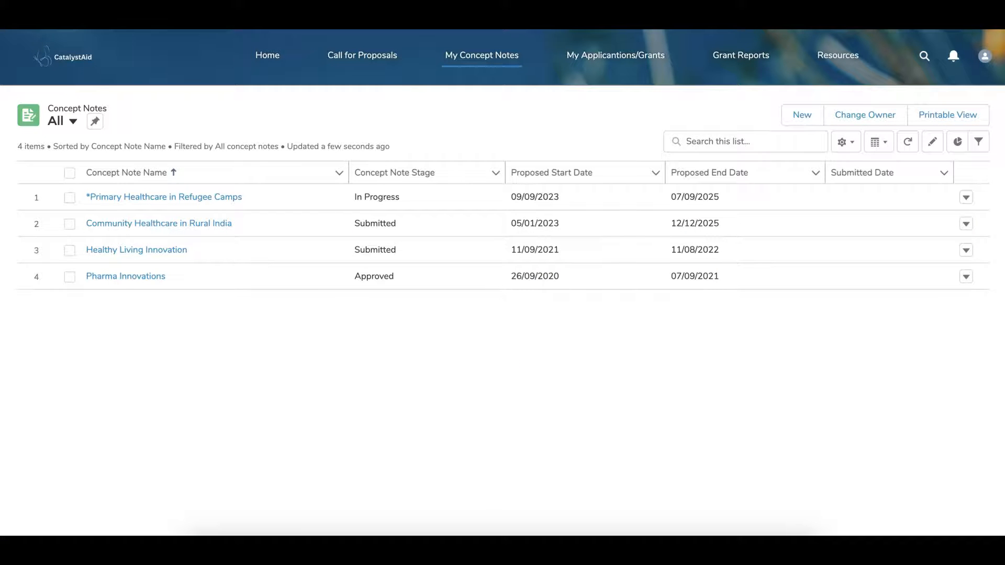
Step: View the Primary Healthcare in Refugee Camps concept note's narrative eligibility and project overview answers
{"action": "left_click", "coordinate": [165, 197]}
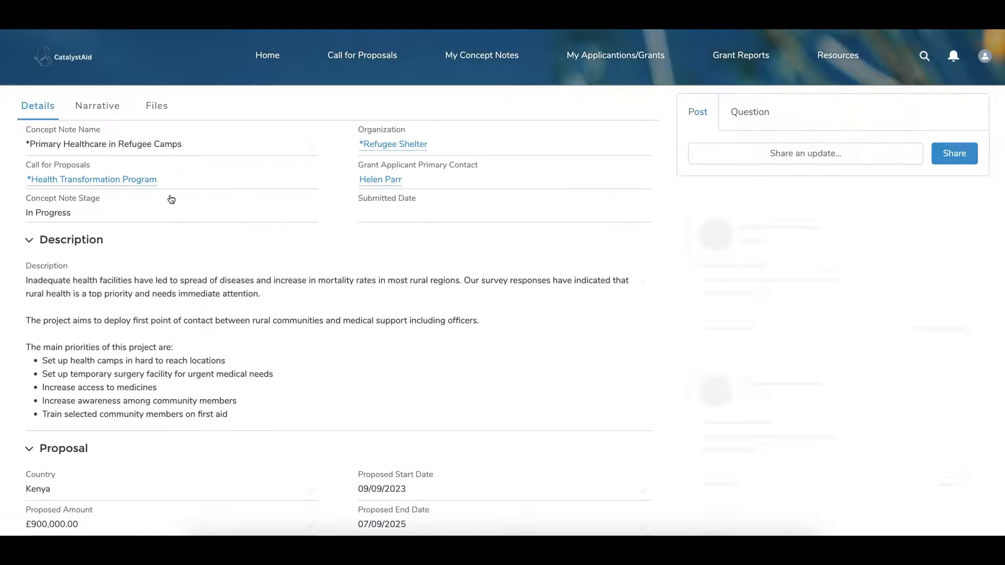
{"action": "left_click", "coordinate": [97, 105]}
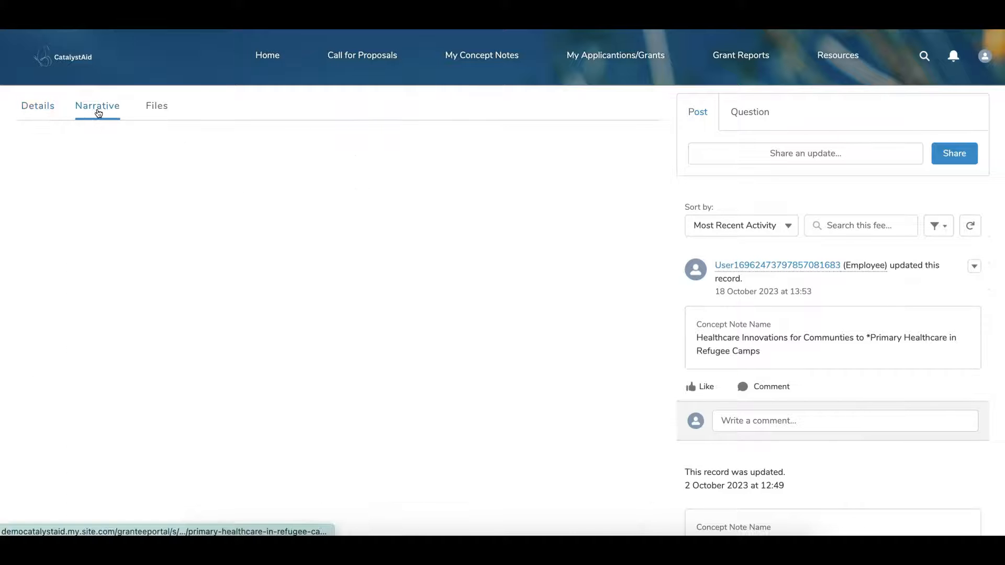
{"action": "left_click", "coordinate": [96, 106]}
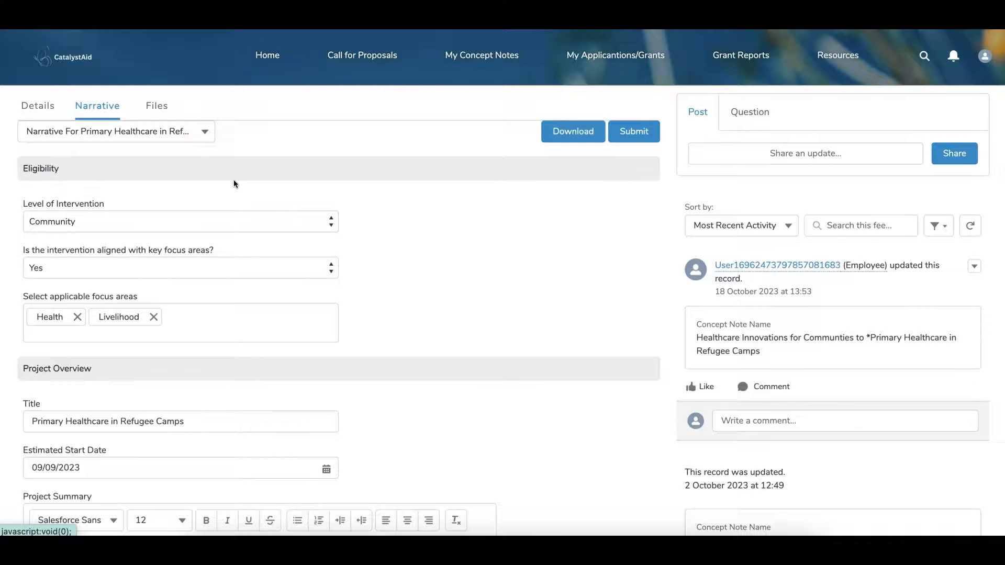
{"action": "scroll", "scroll_direction": "down", "scroll_amount": 3}
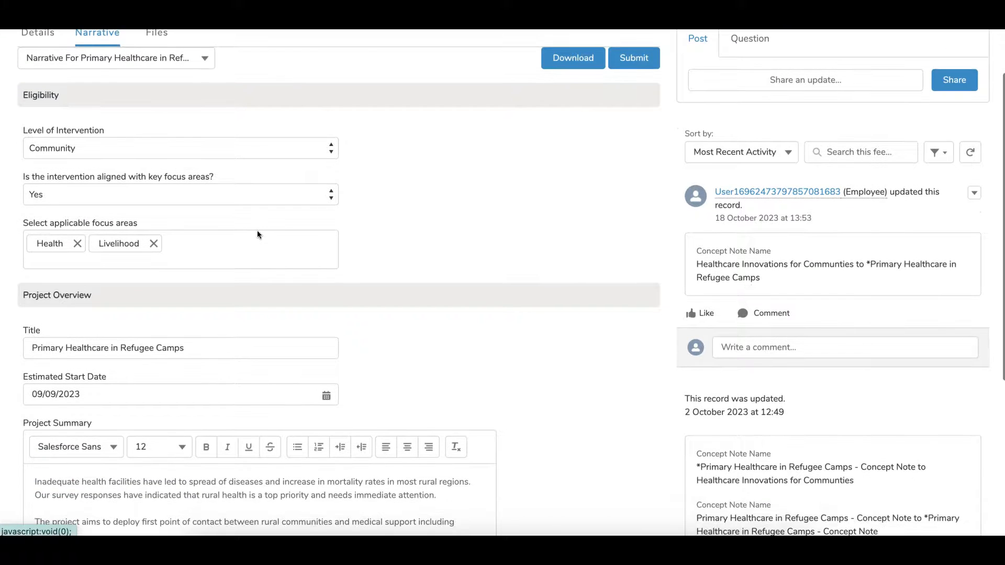
{"action": "scroll", "scroll_direction": "down", "scroll_amount": 3}
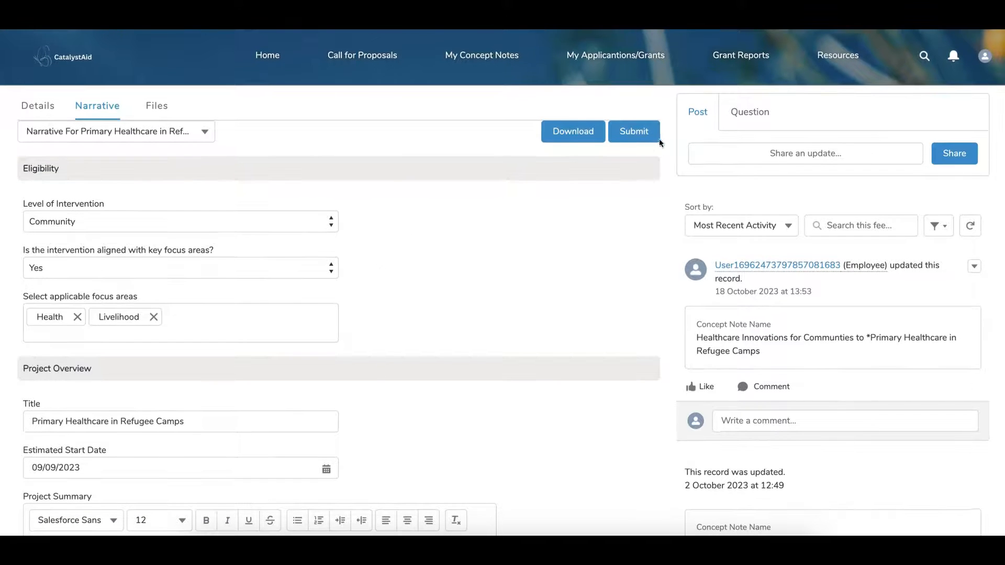
Step: Submit the concept note's narrative for review and dismiss the success message
{"action": "left_click", "coordinate": [634, 132]}
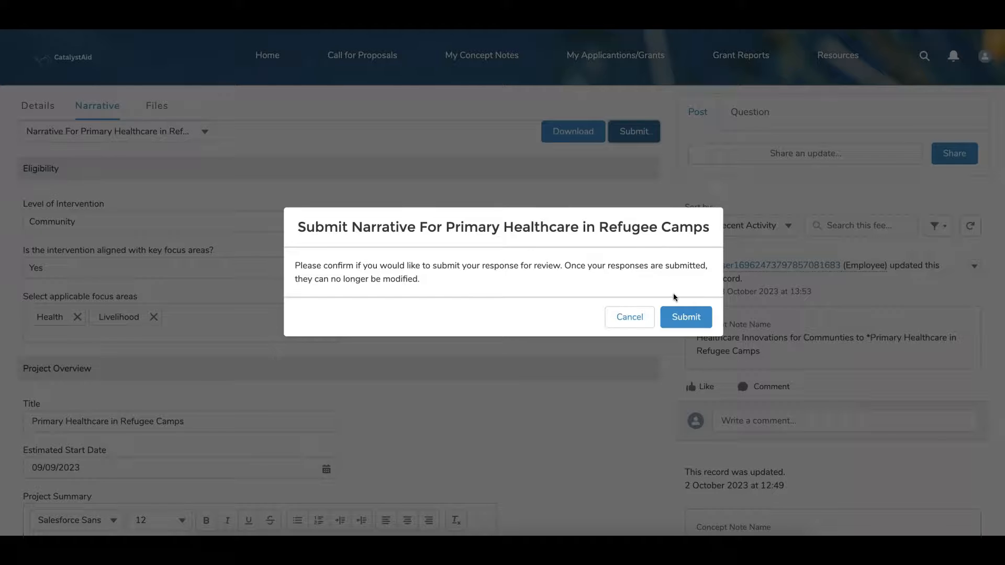
{"action": "left_click", "coordinate": [629, 316]}
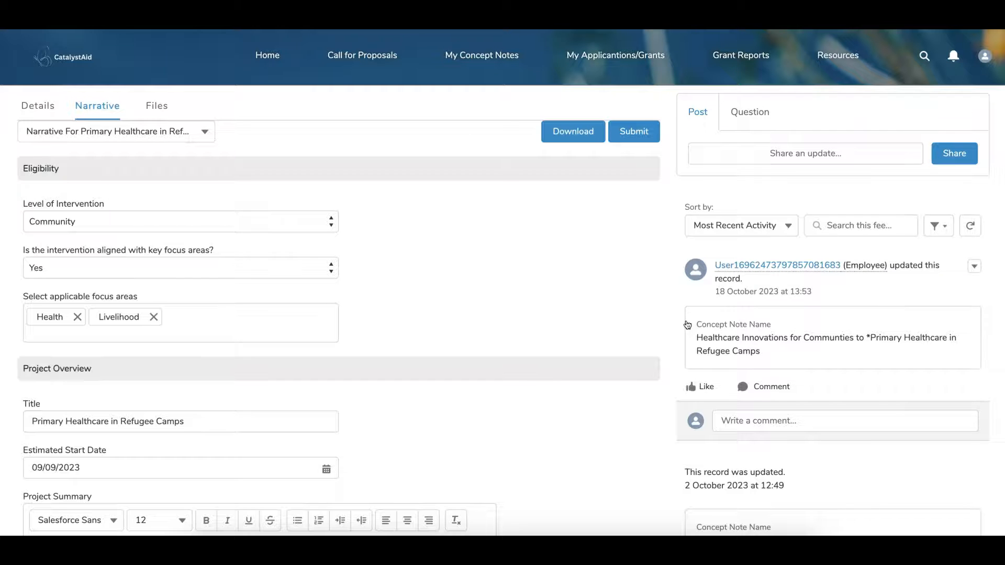
{"action": "left_click", "coordinate": [633, 132]}
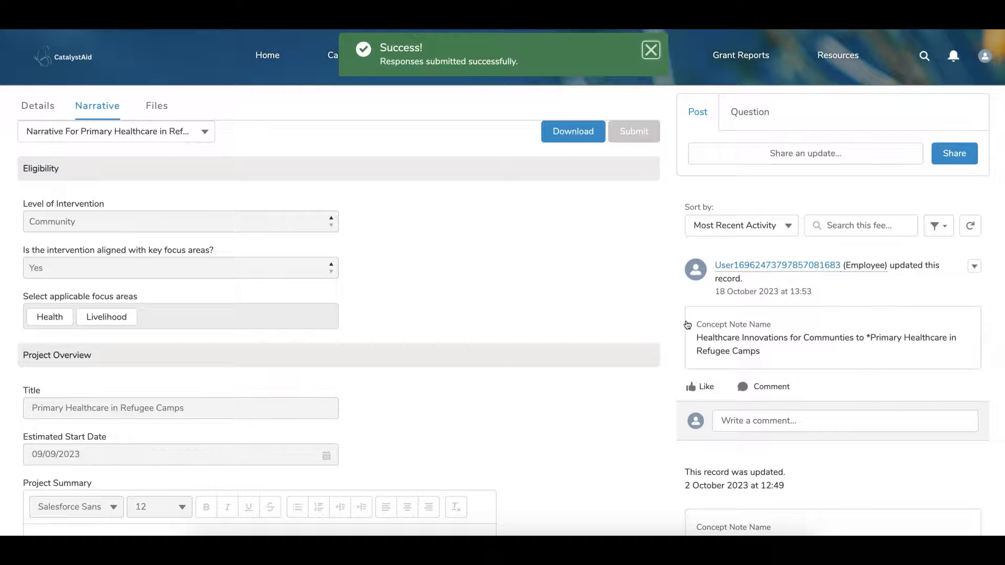
{"action": "left_click", "coordinate": [651, 51]}
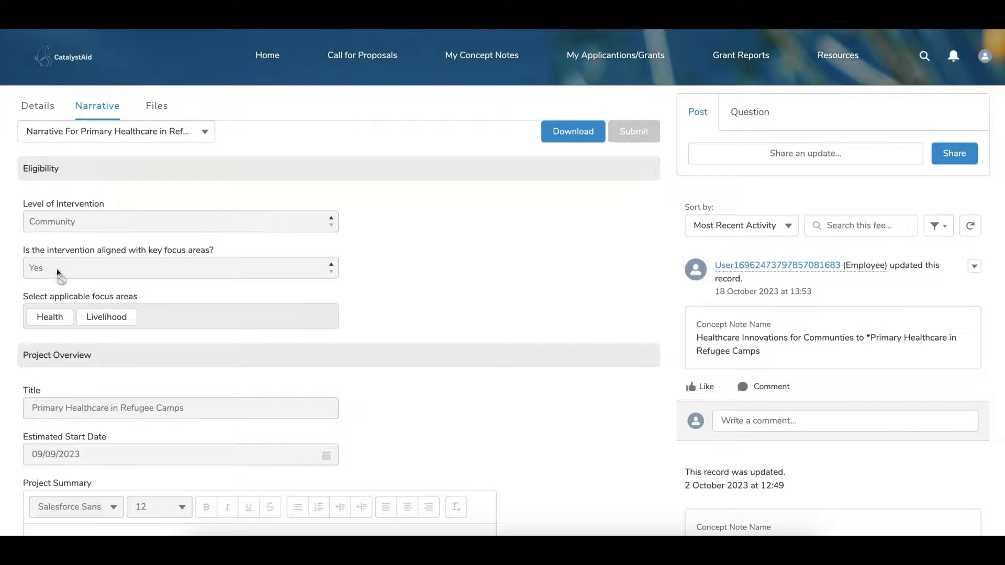
{"action": "scroll", "scroll_direction": "down", "scroll_amount": 3}
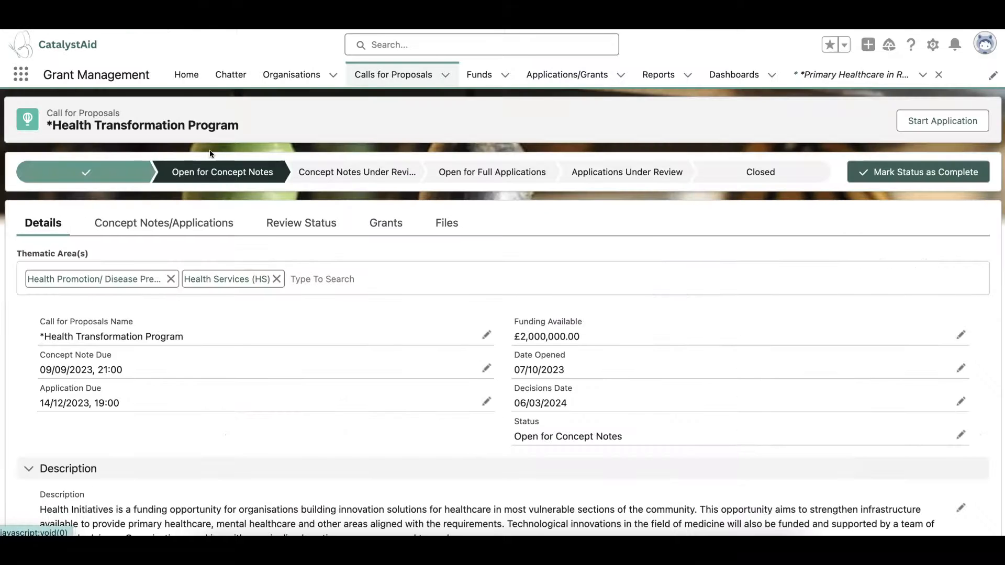
Step: Mark the call as Concept Notes Under Review and list the Refugee Camps concept note's reviews
{"action": "left_click", "coordinate": [917, 171]}
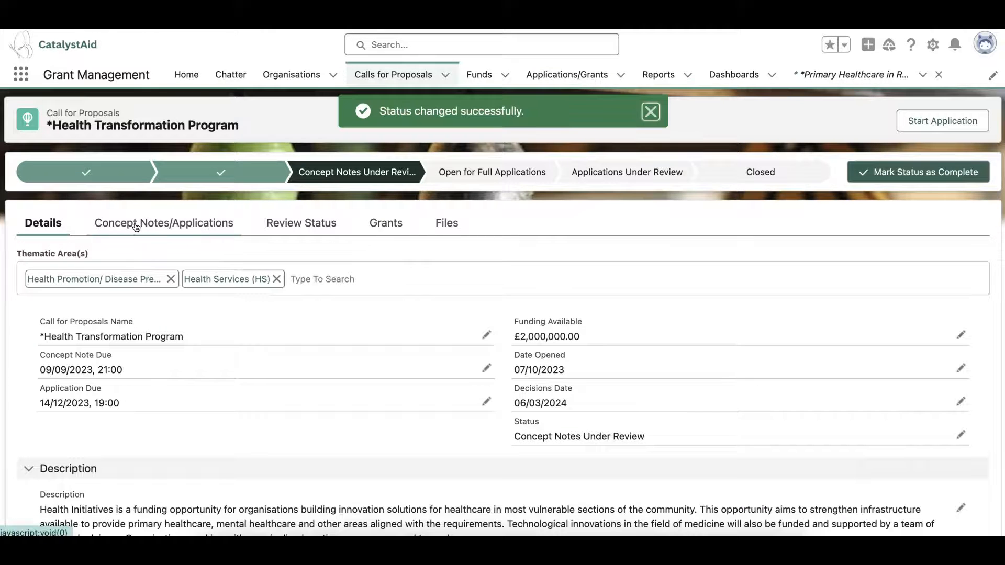
{"action": "left_click", "coordinate": [164, 222]}
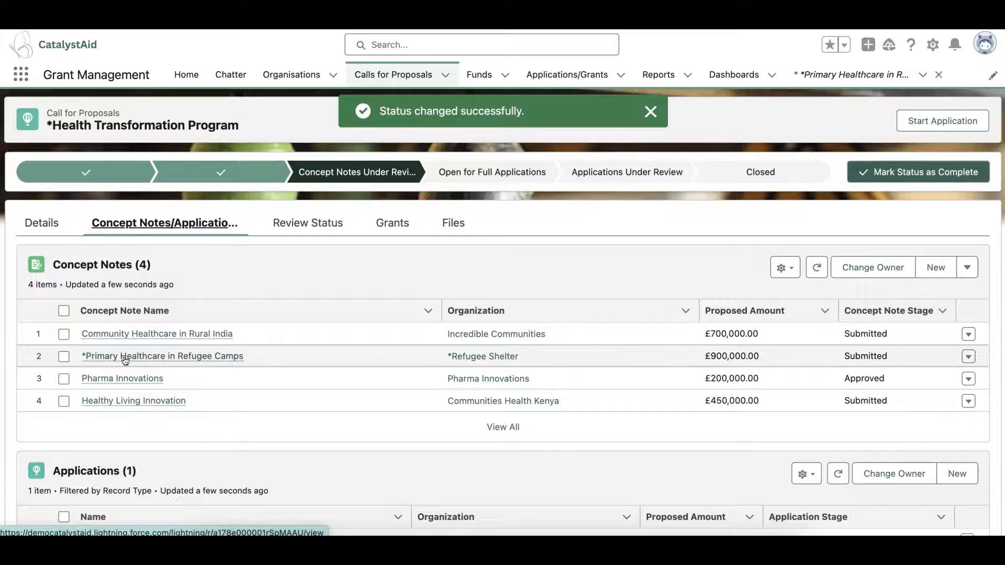
{"action": "left_click", "coordinate": [162, 356]}
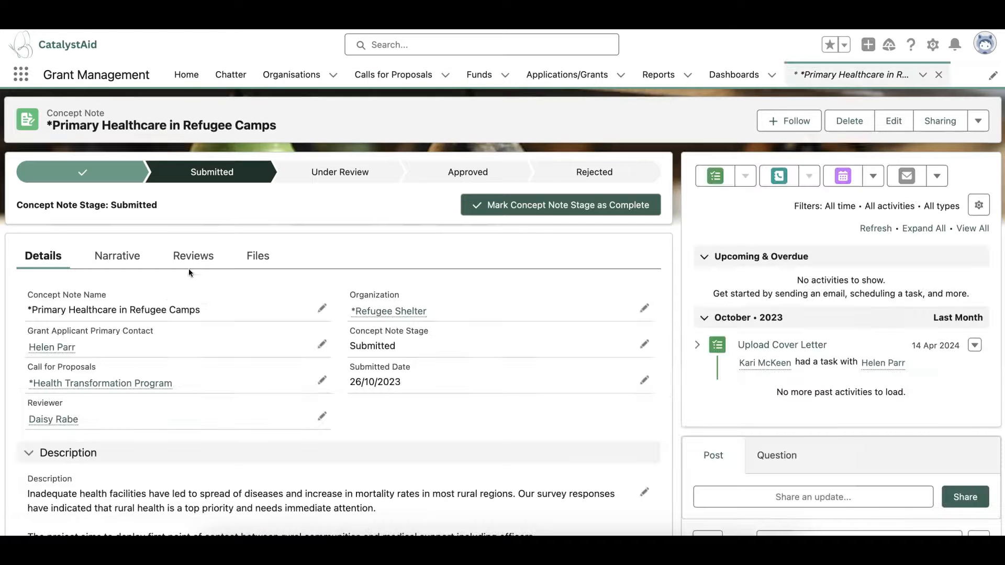
{"action": "left_click", "coordinate": [193, 255]}
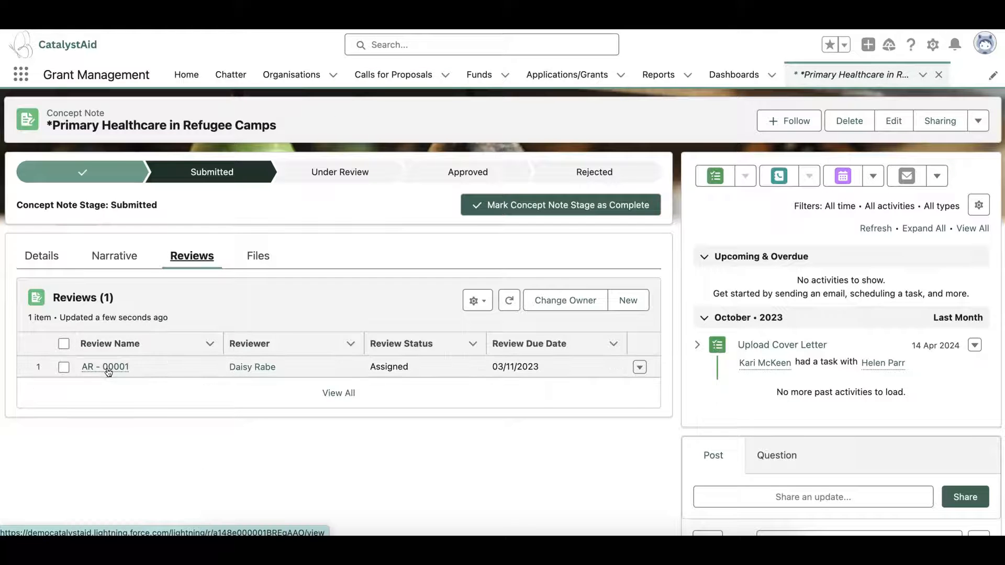
Step: Move review AR-00001 to In Progress, view its answers leaving audited statements as No, and return to details
{"action": "left_click", "coordinate": [105, 367]}
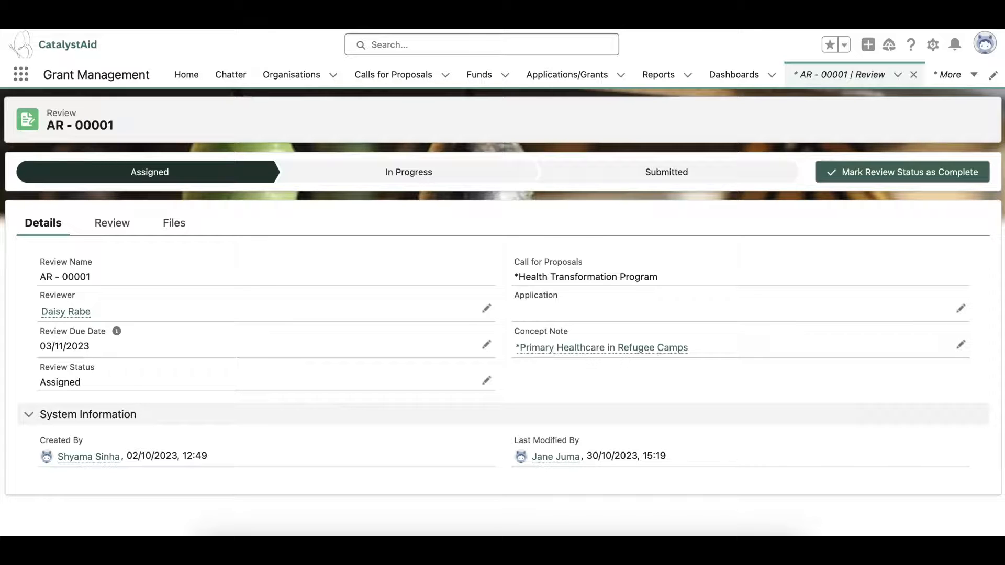
{"action": "left_click", "coordinate": [408, 171]}
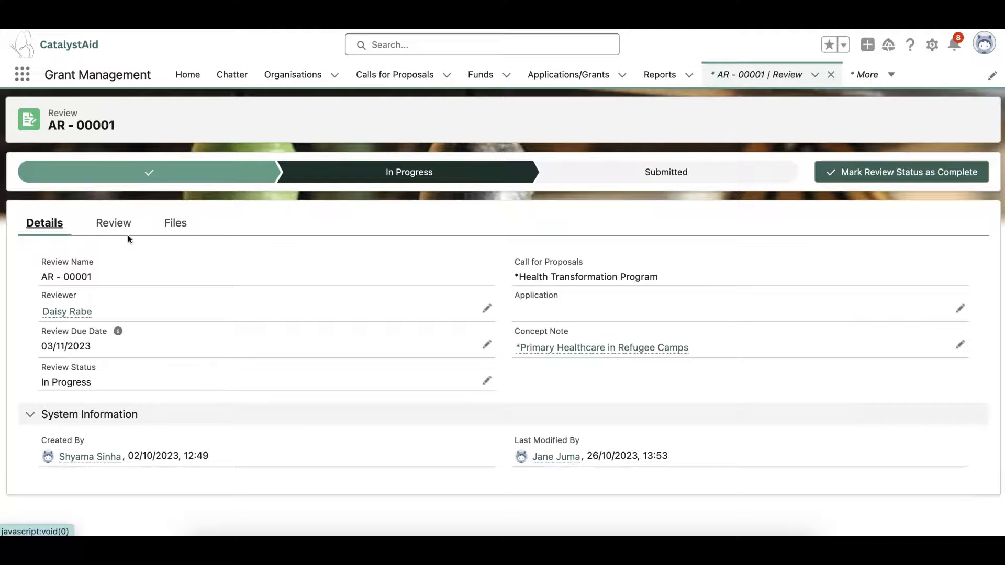
{"action": "left_click", "coordinate": [113, 222]}
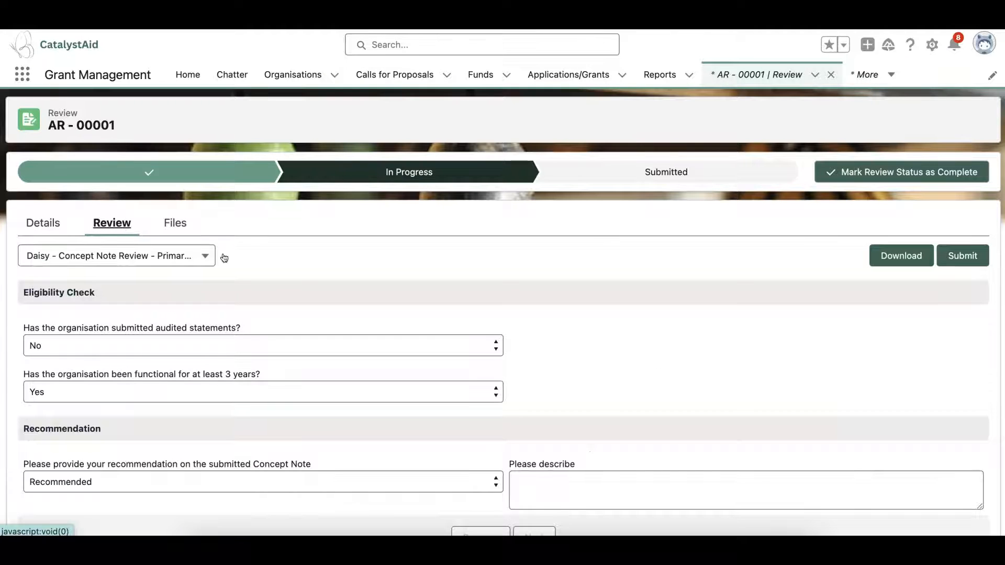
{"action": "scroll", "scroll_direction": "down", "scroll_amount": 3}
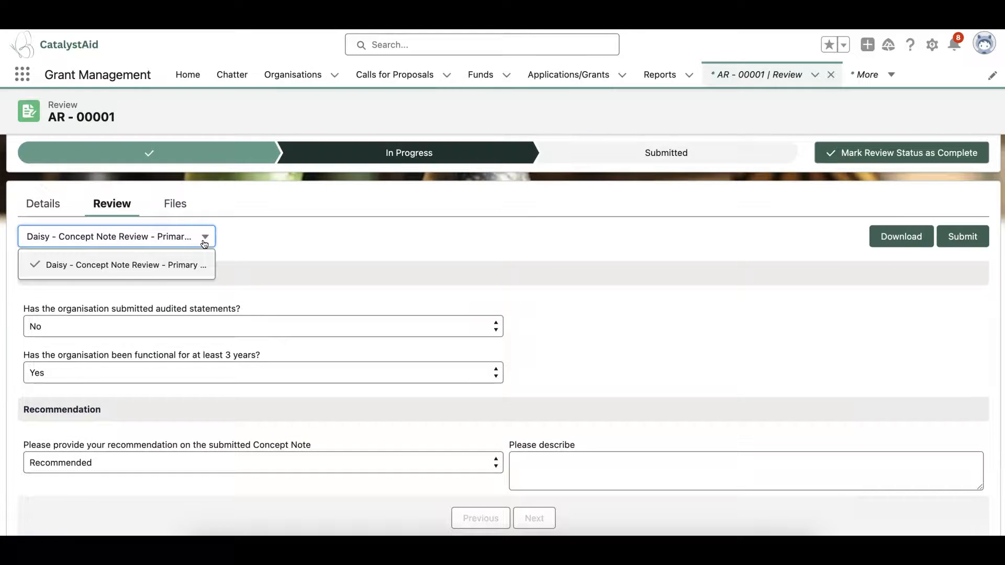
{"action": "left_click", "coordinate": [262, 326]}
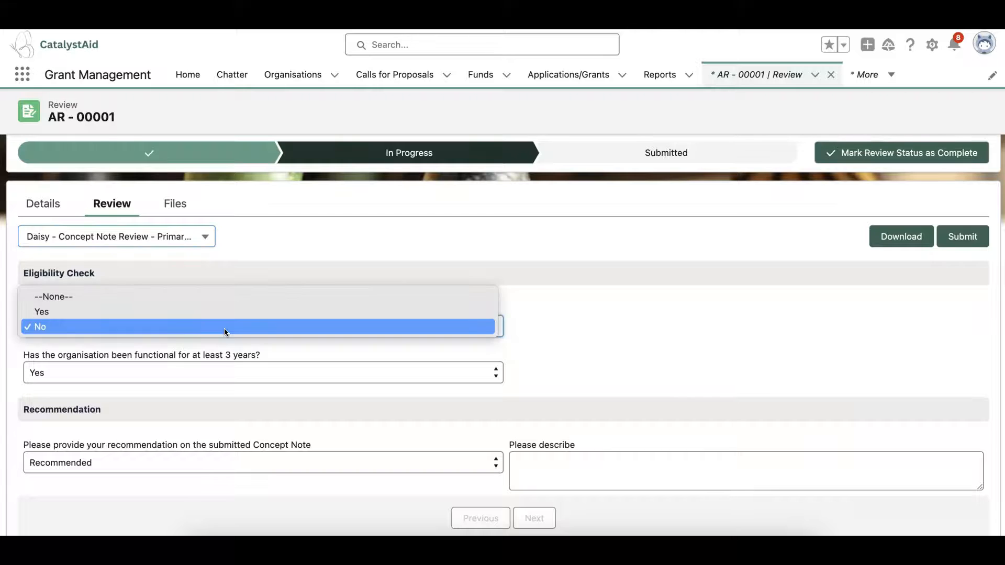
{"action": "left_click", "coordinate": [40, 326]}
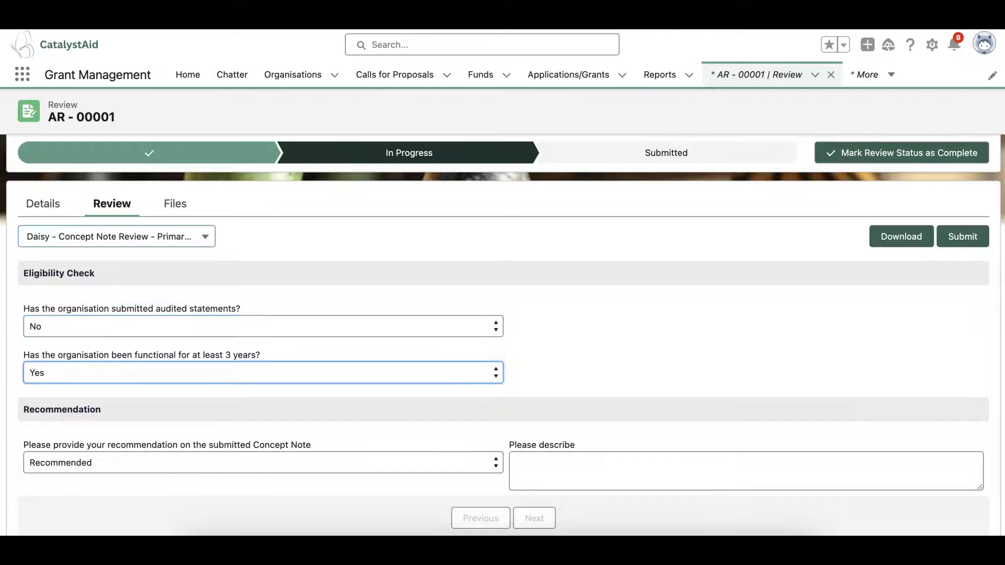
{"action": "left_click", "coordinate": [44, 203]}
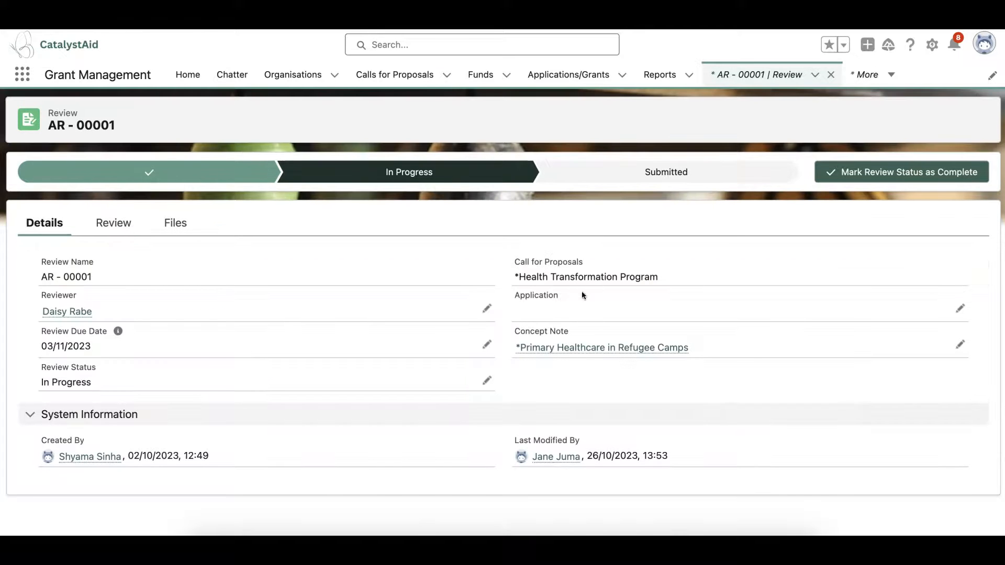
Step: Set the Primary Healthcare in Refugee Camps concept note's stage to Approved
{"action": "left_click", "coordinate": [601, 347]}
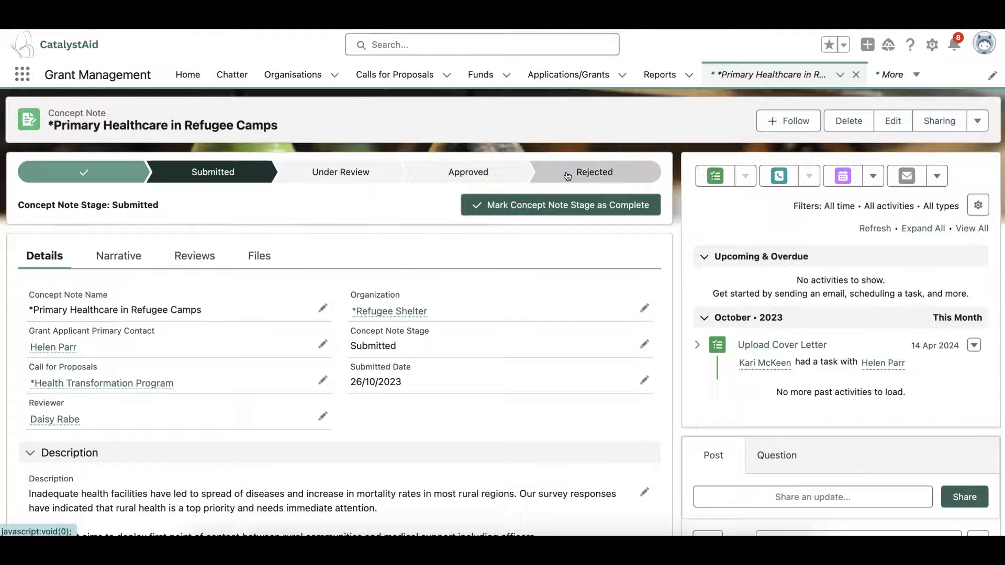
{"action": "mouse_move", "coordinate": [376, 197]}
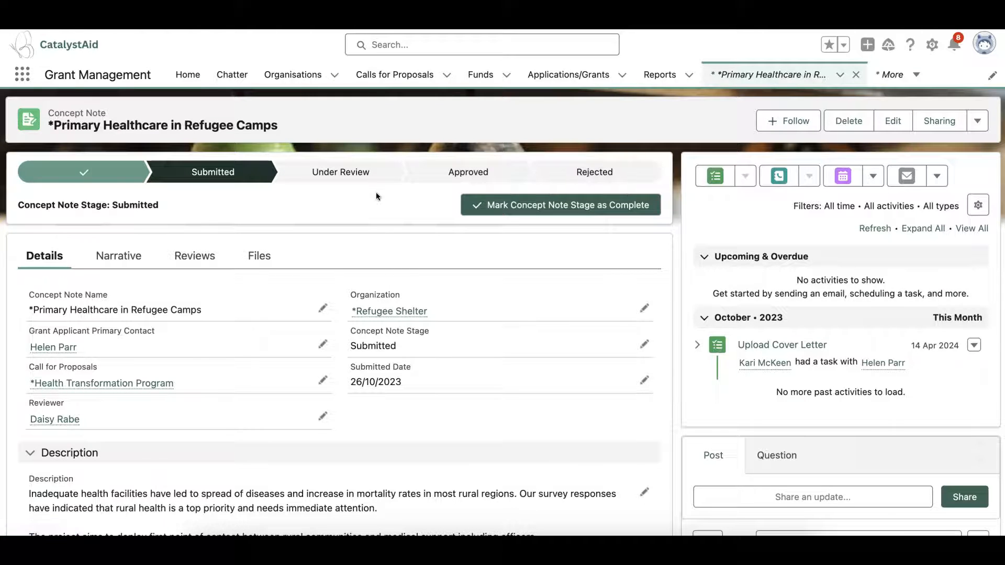
{"action": "mouse_move", "coordinate": [589, 171]}
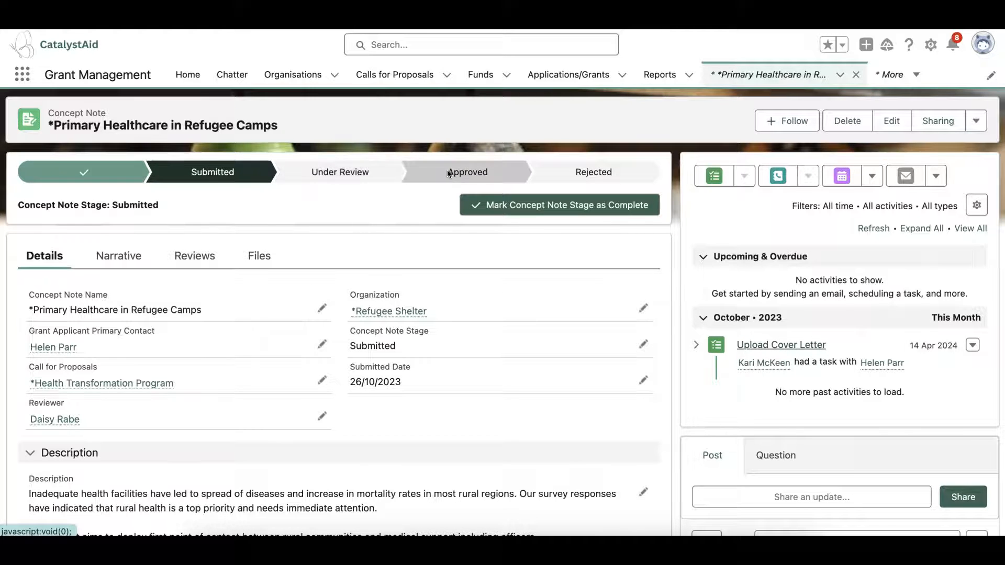
{"action": "left_click", "coordinate": [558, 204]}
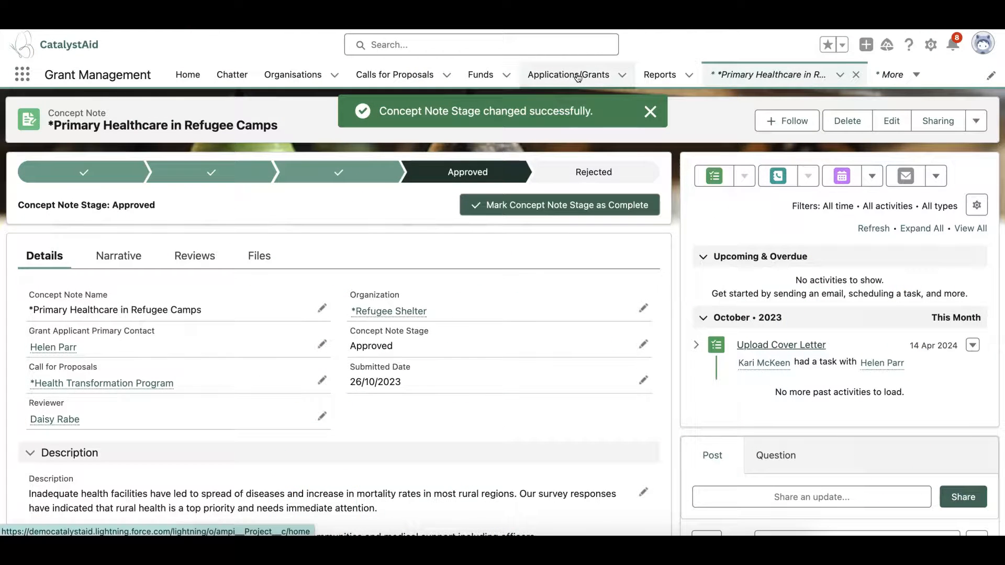
Step: Open Primary Healthcare in Refugee Camps from all applications and scroll its Details
{"action": "left_click", "coordinate": [567, 74]}
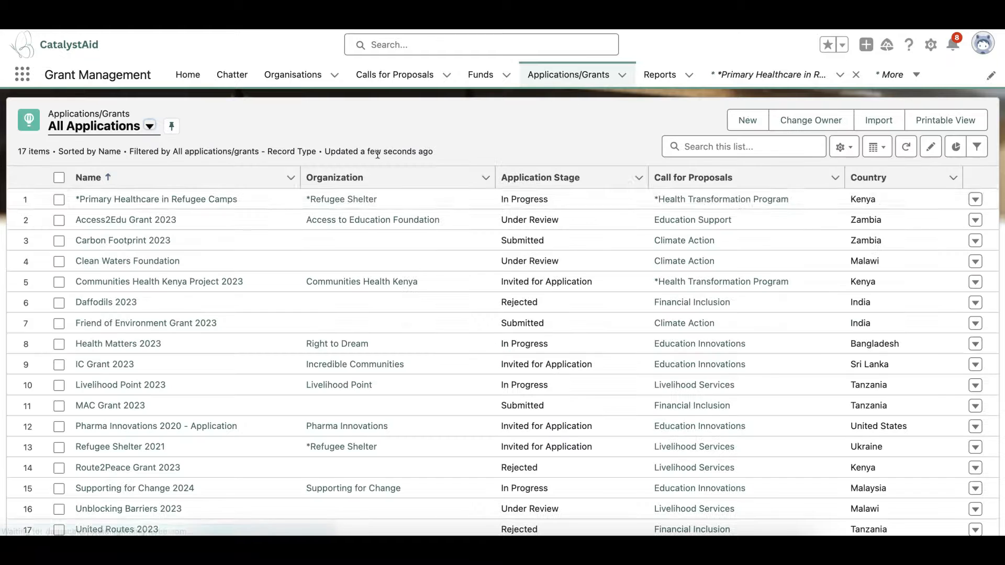
{"action": "left_click", "coordinate": [156, 199]}
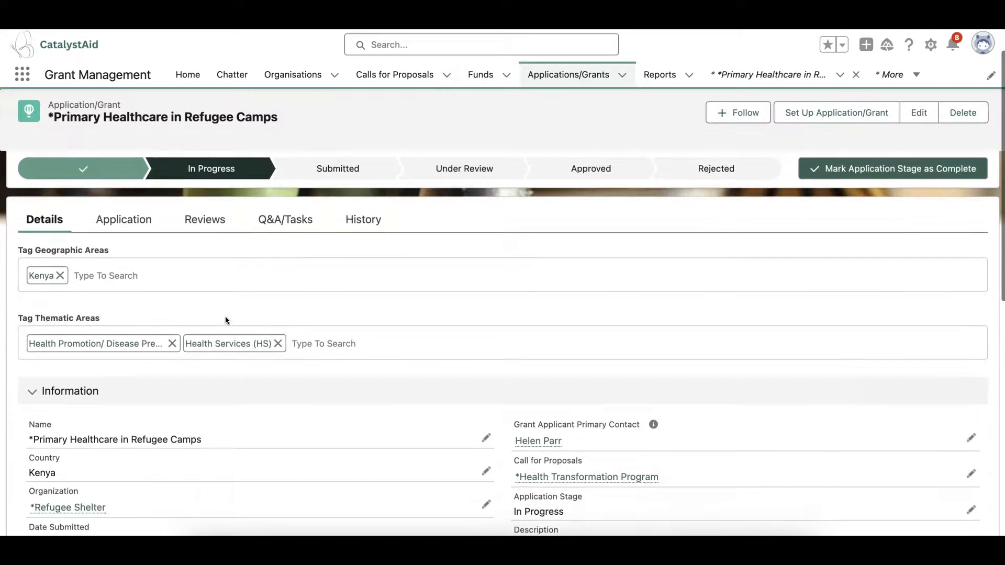
{"action": "scroll", "scroll_direction": "down", "scroll_amount": 3}
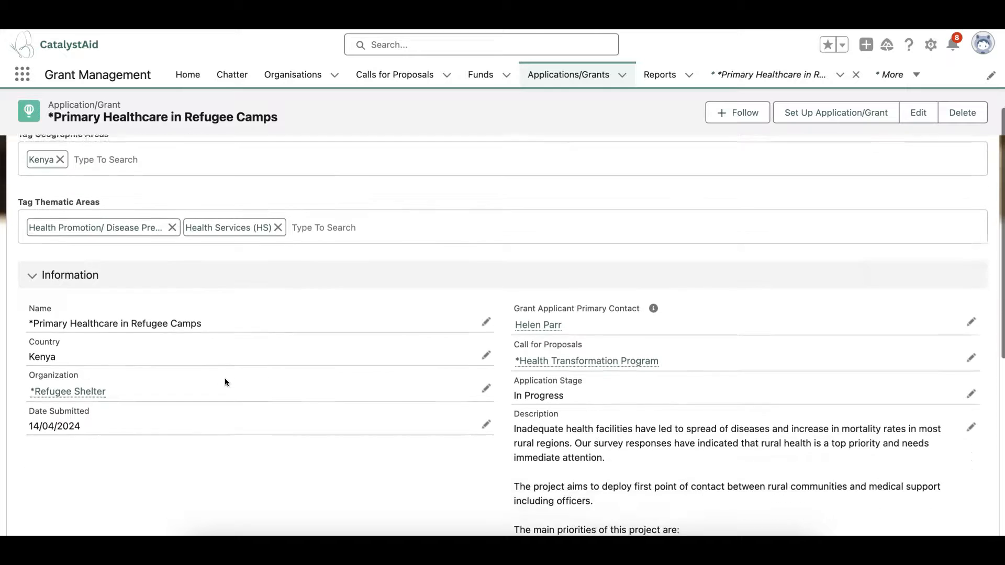
{"action": "scroll", "scroll_direction": "down", "scroll_amount": 3}
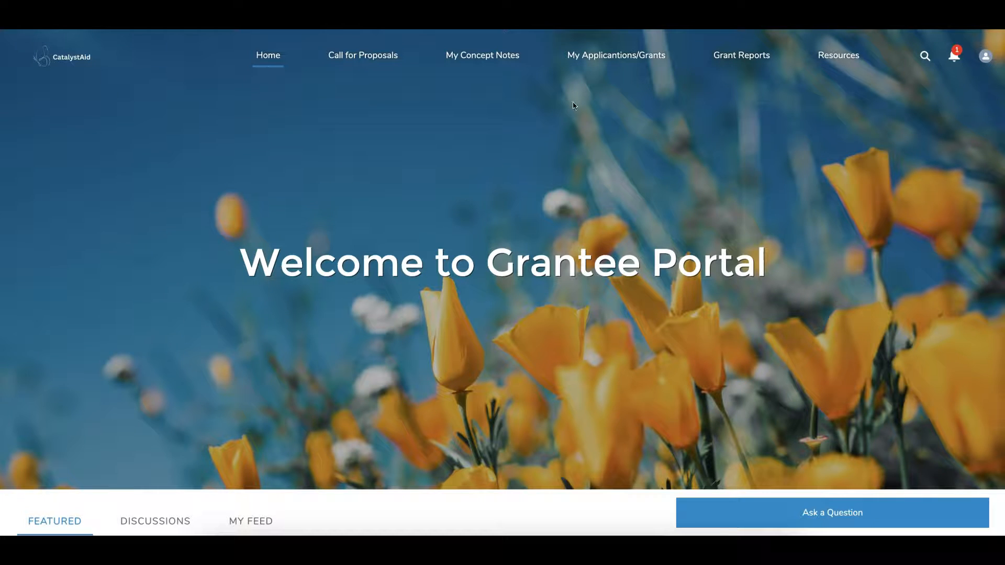
Step: Open Primary Healthcare in Refugee Camps from My Applications and scroll through its overview
{"action": "left_click", "coordinate": [614, 55]}
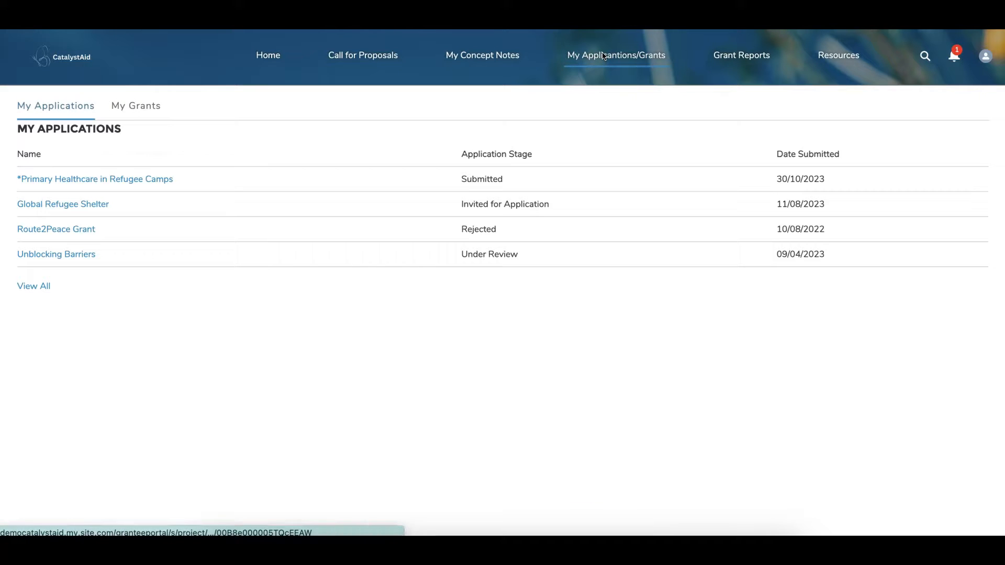
{"action": "mouse_move", "coordinate": [539, 222]}
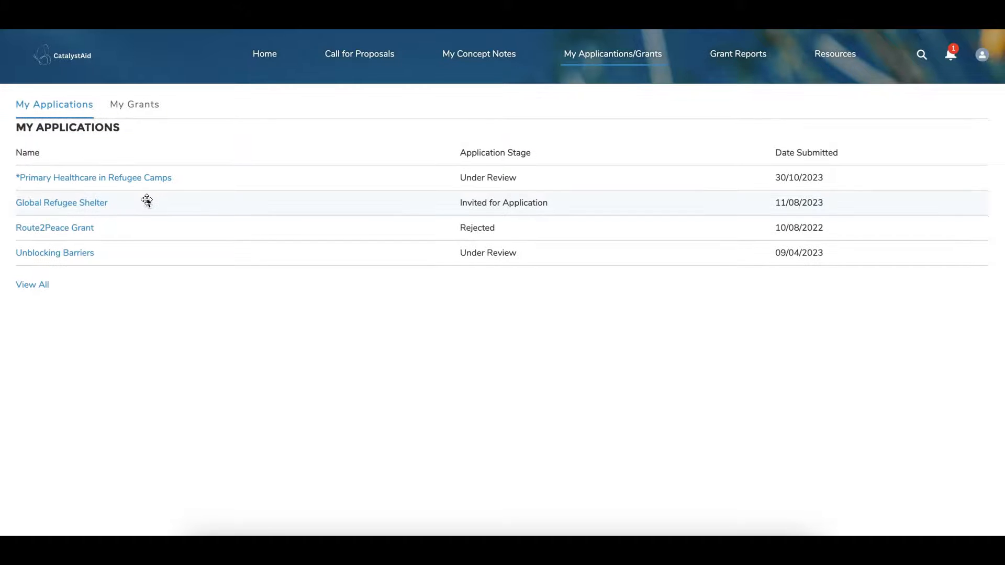
{"action": "left_click", "coordinate": [94, 178]}
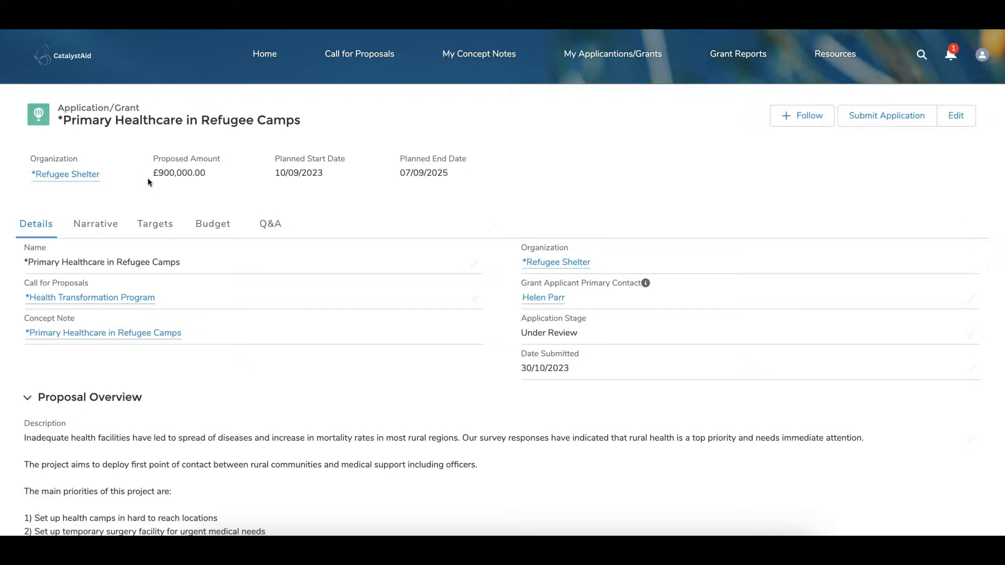
{"action": "scroll", "scroll_direction": "down", "scroll_amount": 3}
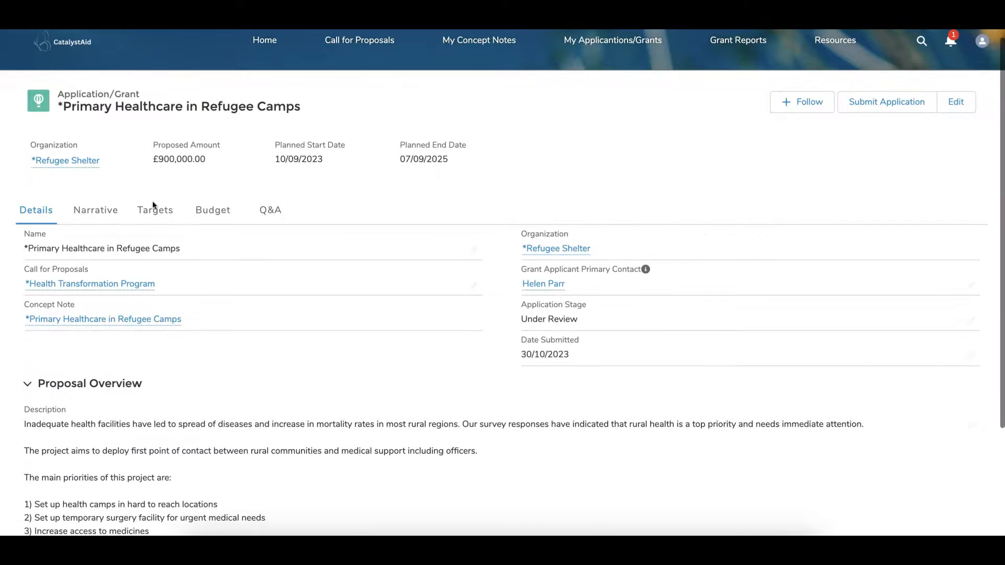
{"action": "scroll", "scroll_direction": "down", "scroll_amount": 3}
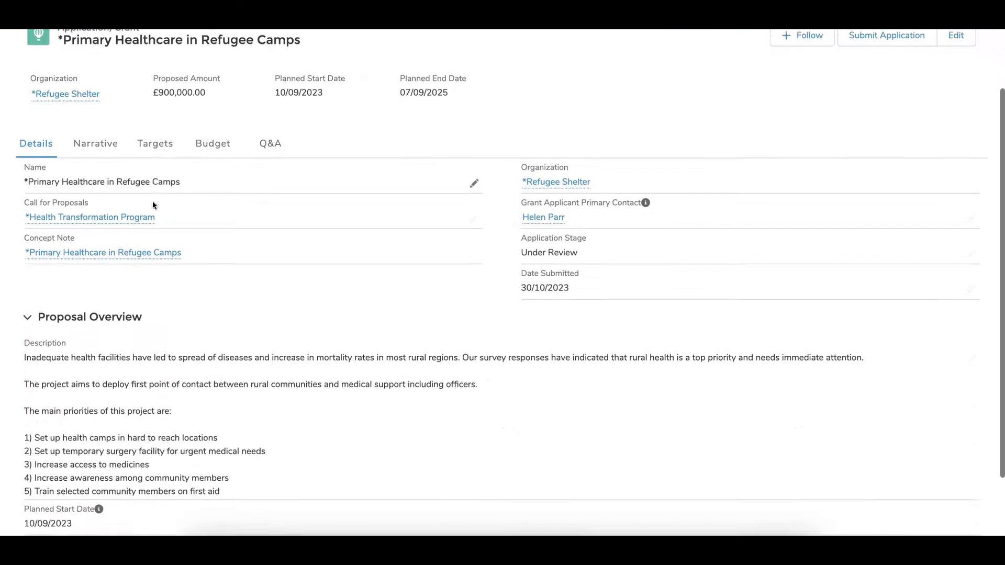
{"action": "scroll", "scroll_direction": "down", "scroll_amount": 3}
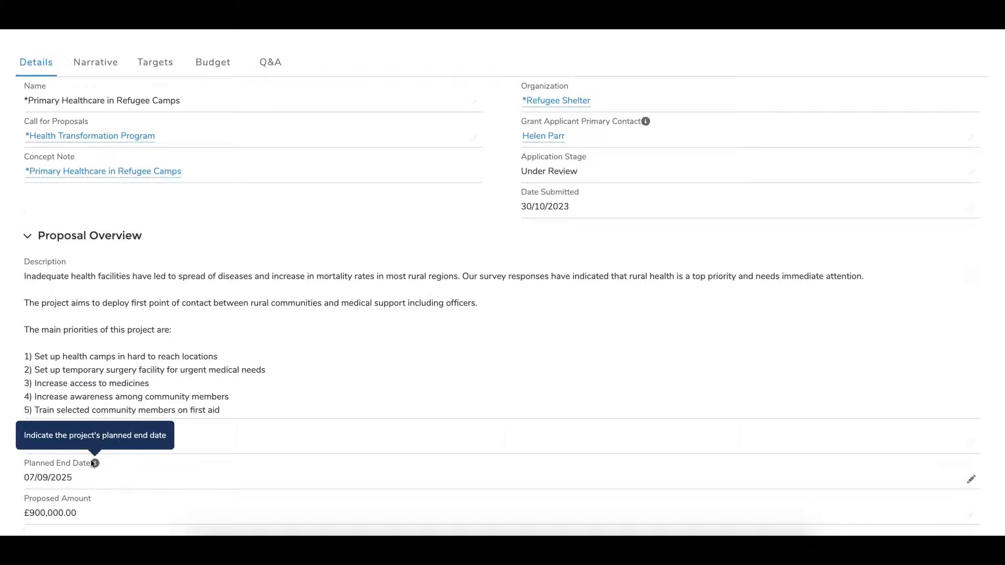
{"action": "scroll", "scroll_direction": "down", "scroll_amount": 3}
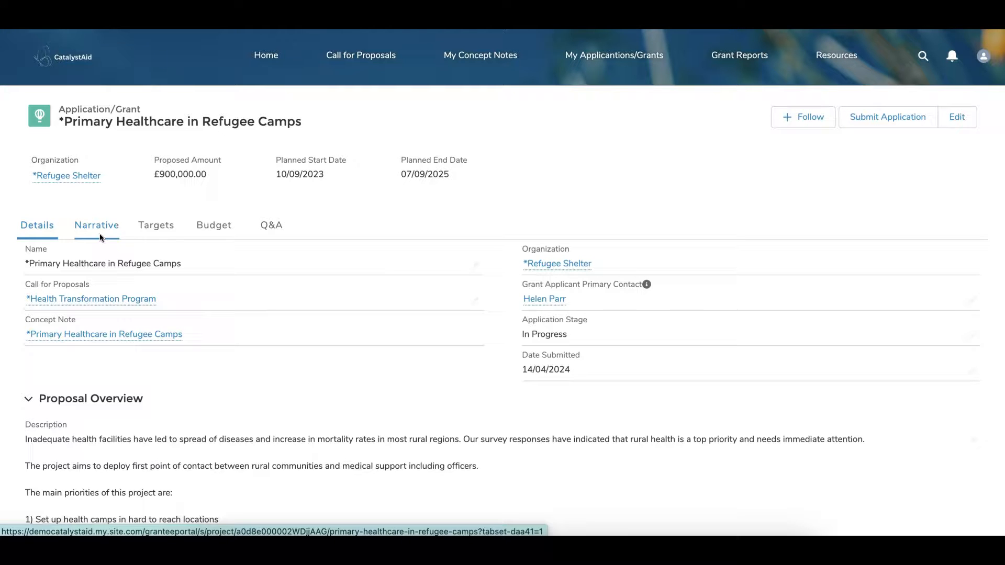
Step: Review the application's narrative report, targets and budget
{"action": "left_click", "coordinate": [214, 225]}
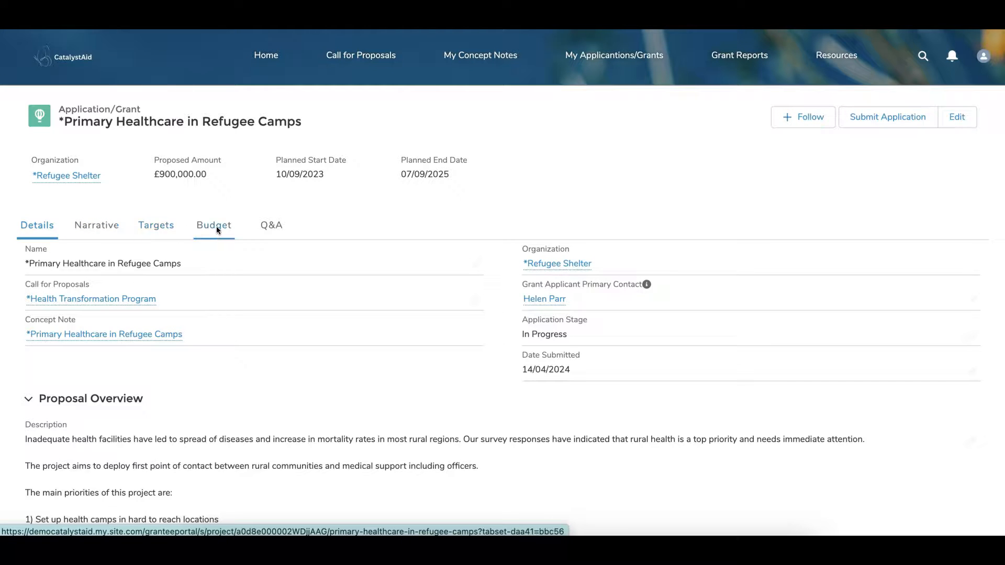
{"action": "left_click", "coordinate": [272, 225]}
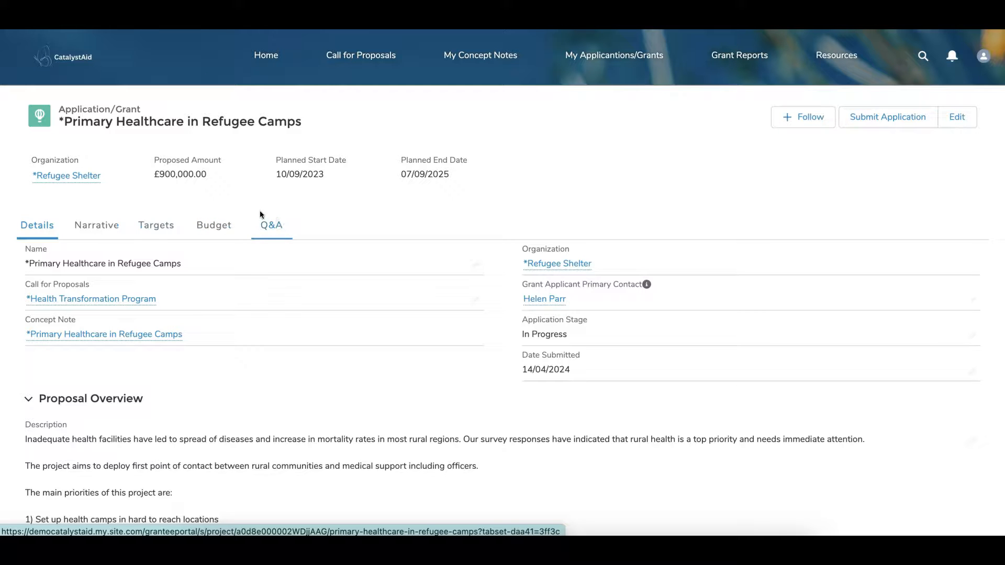
{"action": "left_click", "coordinate": [36, 225]}
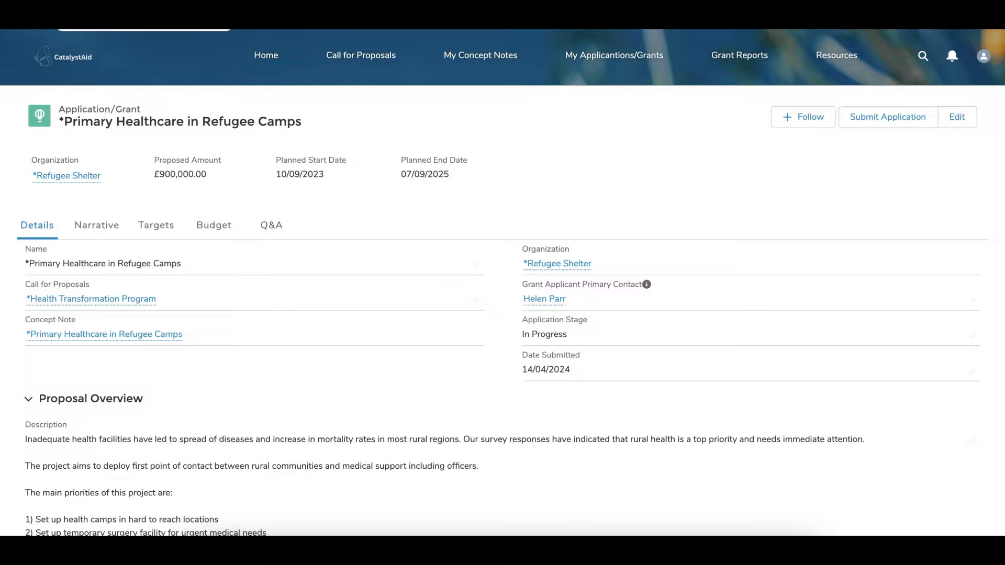
{"action": "left_click", "coordinate": [97, 225]}
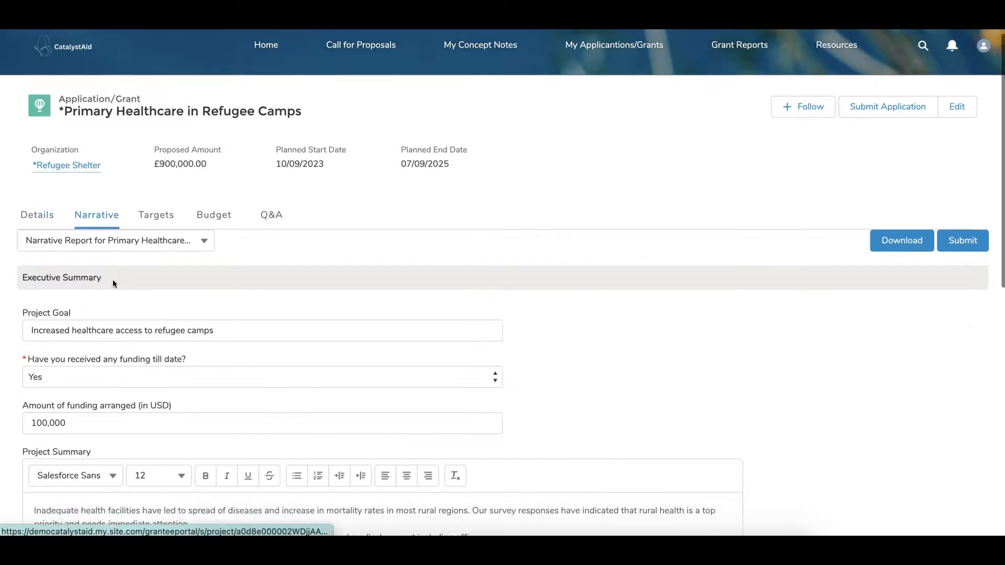
{"action": "scroll", "scroll_direction": "down", "scroll_amount": 3}
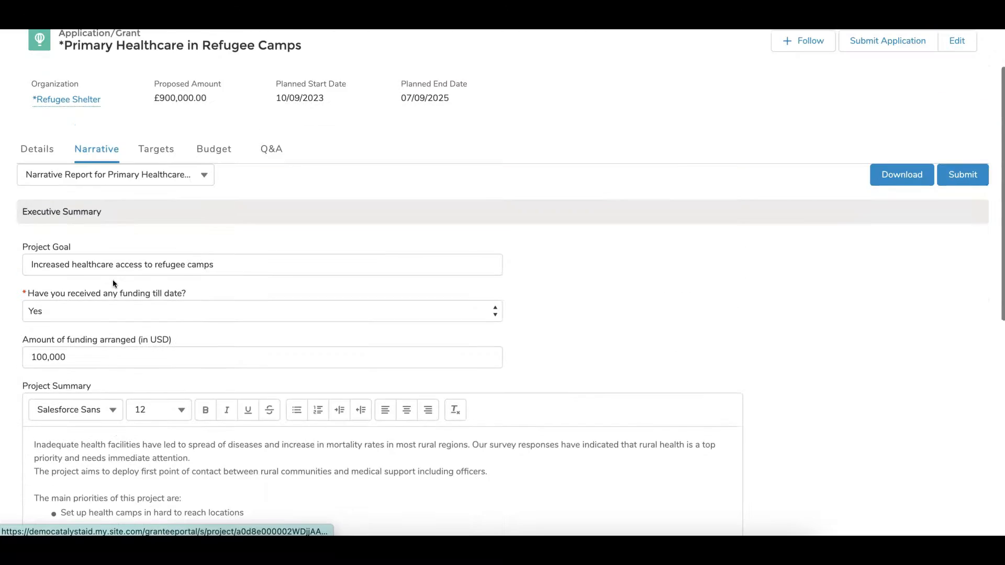
{"action": "left_click", "coordinate": [156, 149]}
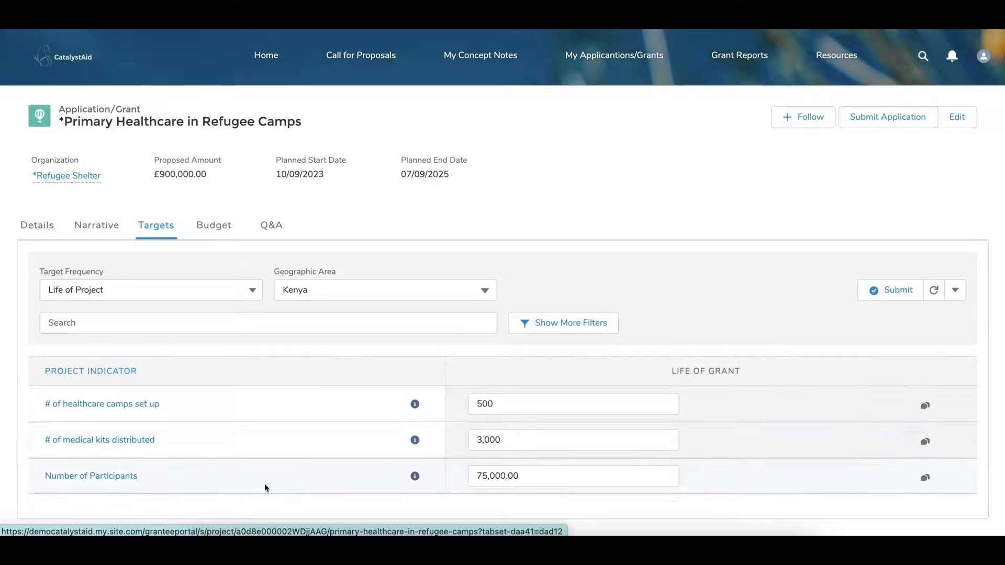
{"action": "left_click", "coordinate": [213, 225]}
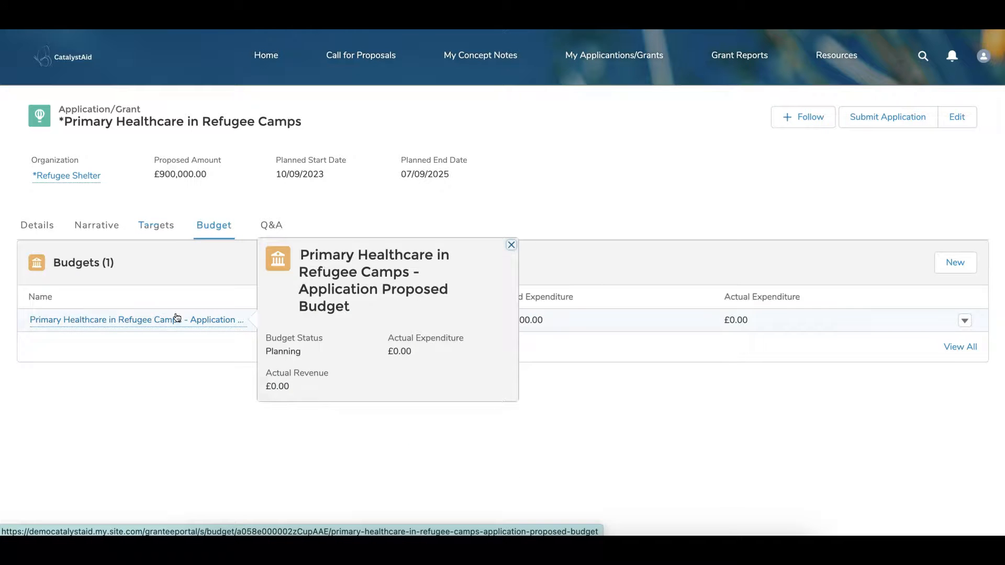
{"action": "left_click", "coordinate": [511, 245]}
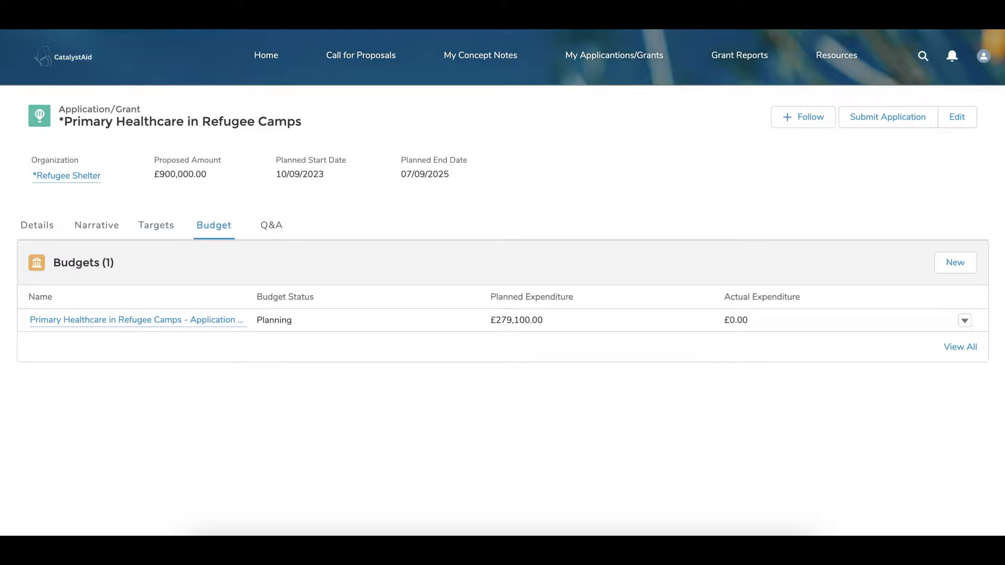
Step: Check the Q&A feed, then submit the application and confirm in the dialog
{"action": "left_click", "coordinate": [271, 225]}
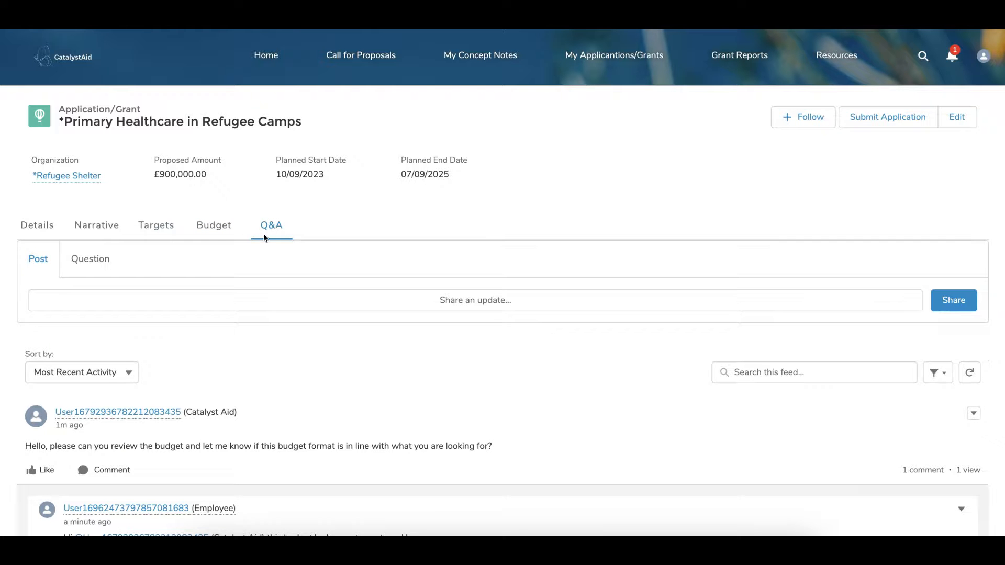
{"action": "scroll", "scroll_direction": "down", "scroll_amount": 3}
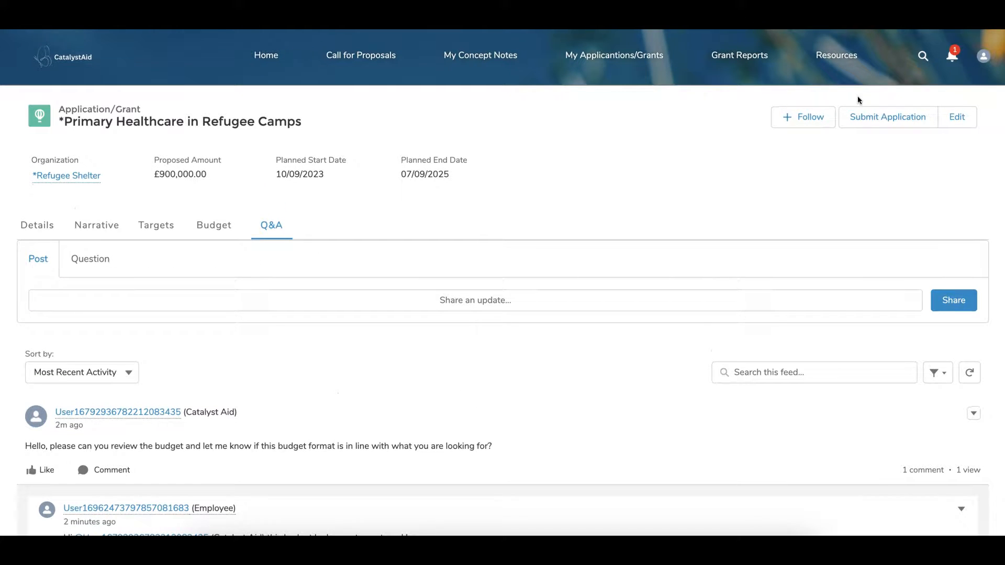
{"action": "left_click", "coordinate": [887, 116]}
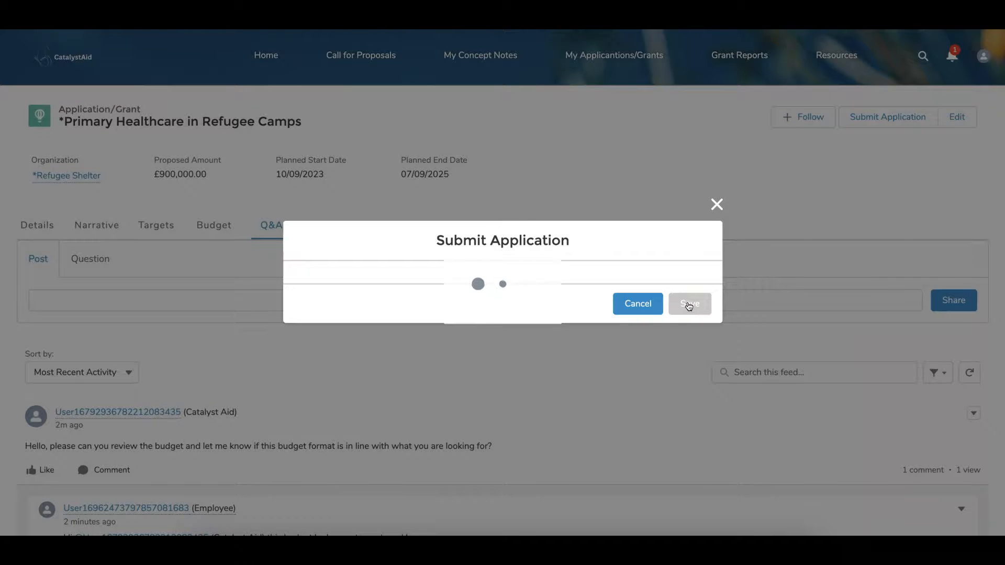
{"action": "left_click", "coordinate": [690, 304]}
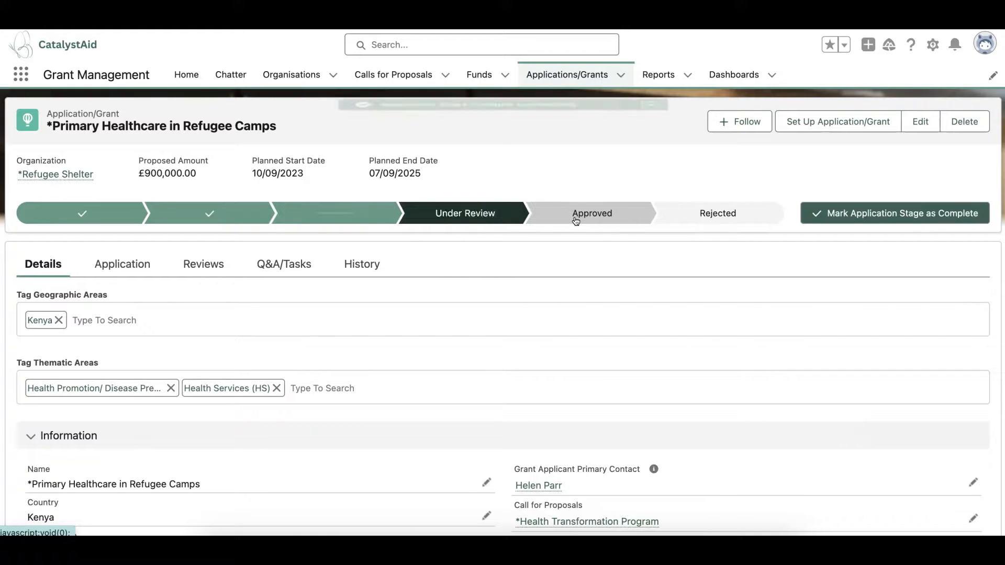
Step: List the application's four reviews and mark its stage complete as Approved
{"action": "left_click", "coordinate": [895, 213]}
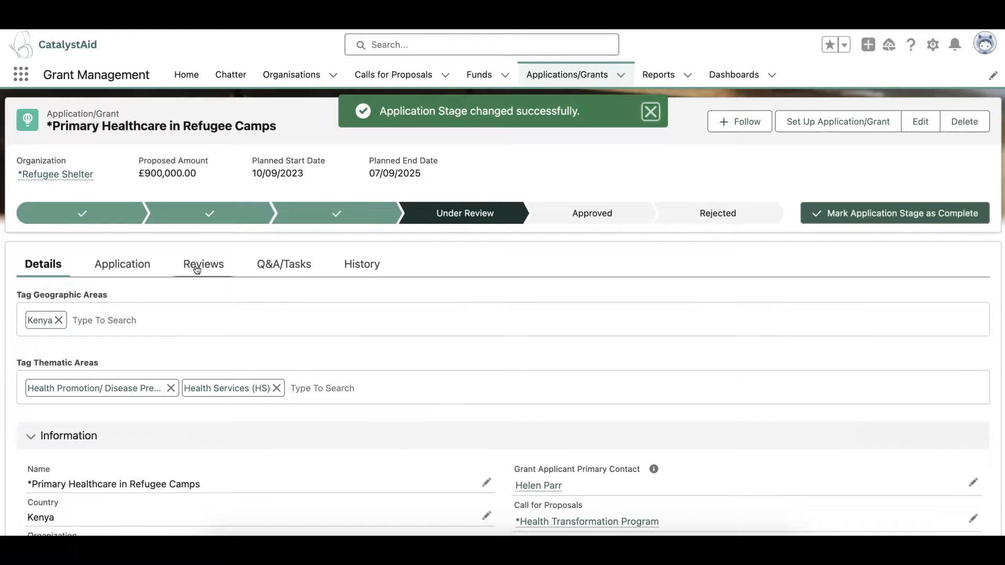
{"action": "left_click", "coordinate": [202, 264]}
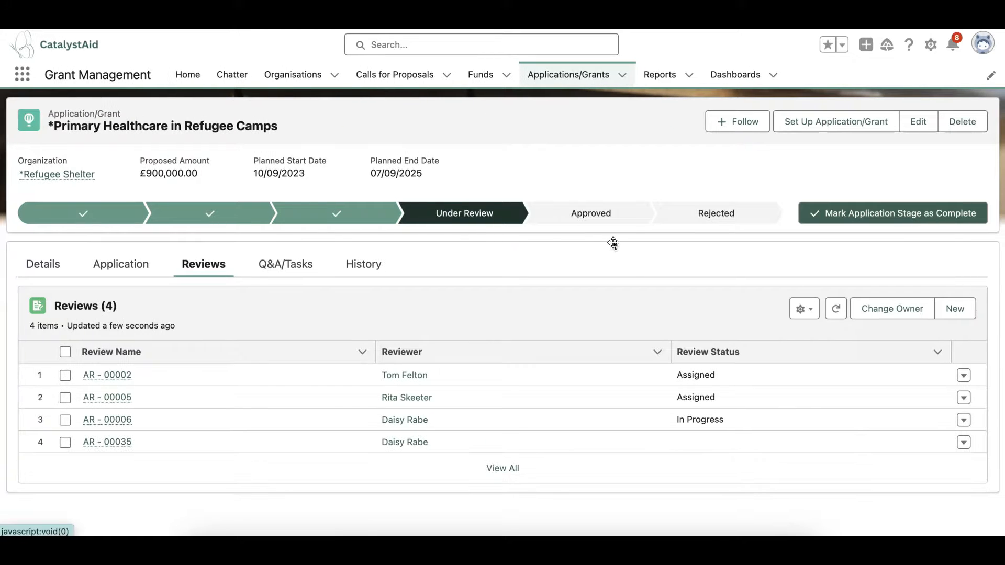
{"action": "mouse_move", "coordinate": [631, 235]}
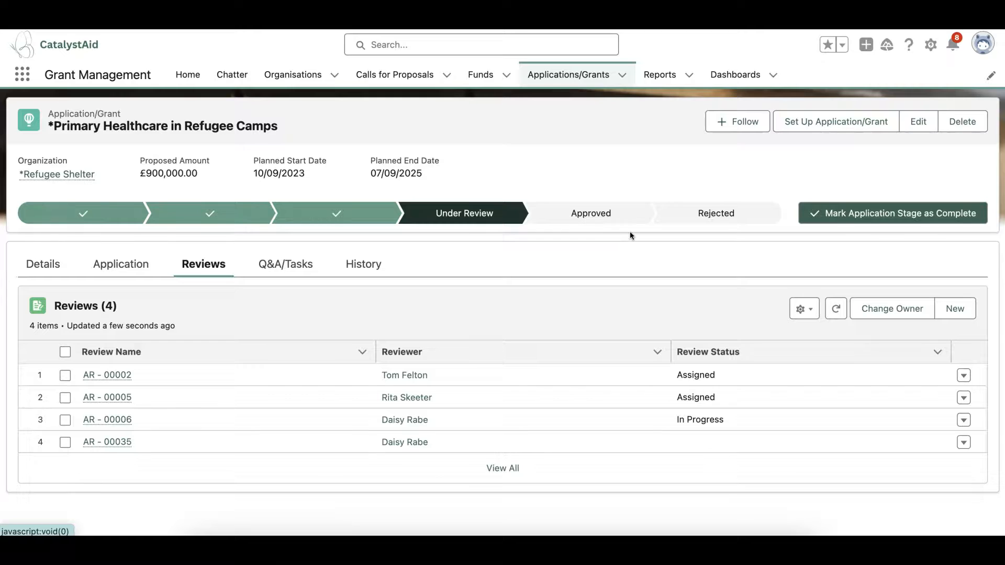
{"action": "mouse_move", "coordinate": [644, 228]}
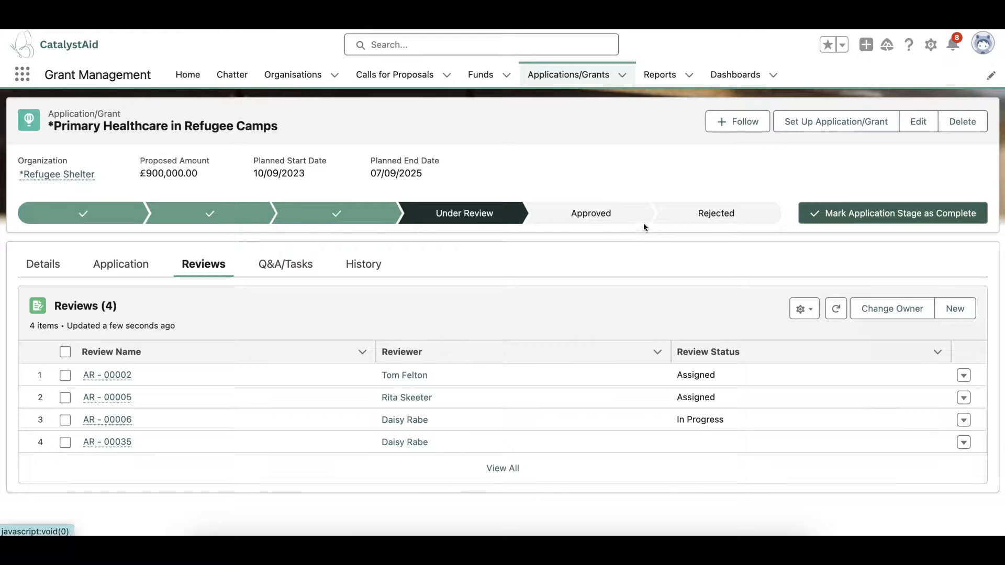
{"action": "mouse_move", "coordinate": [625, 199]}
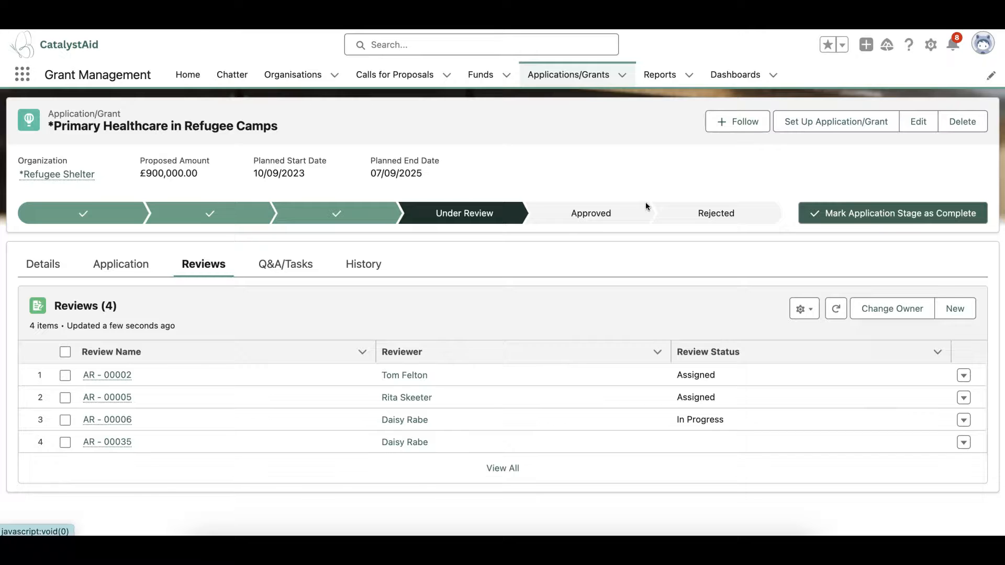
{"action": "mouse_move", "coordinate": [772, 233]}
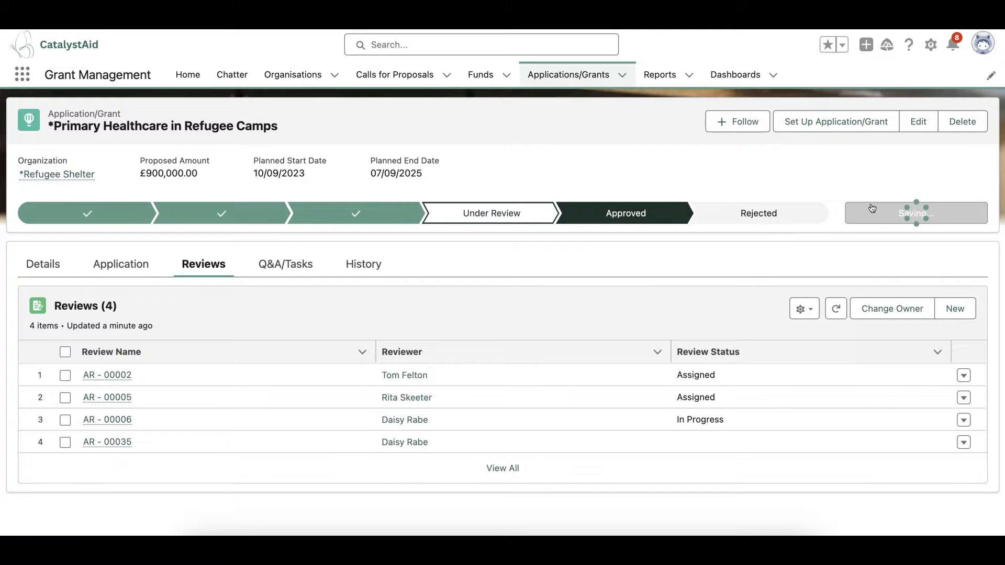
{"action": "left_click", "coordinate": [917, 213]}
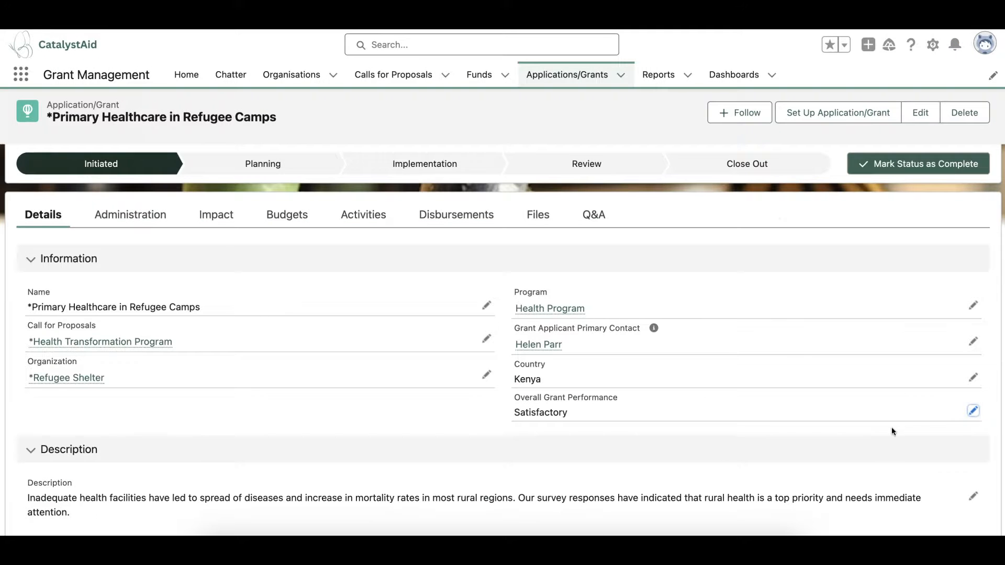
Step: Leave Overall Grant Performance as Satisfactory and scroll the Administration reports and modifications
{"action": "left_click", "coordinate": [973, 410]}
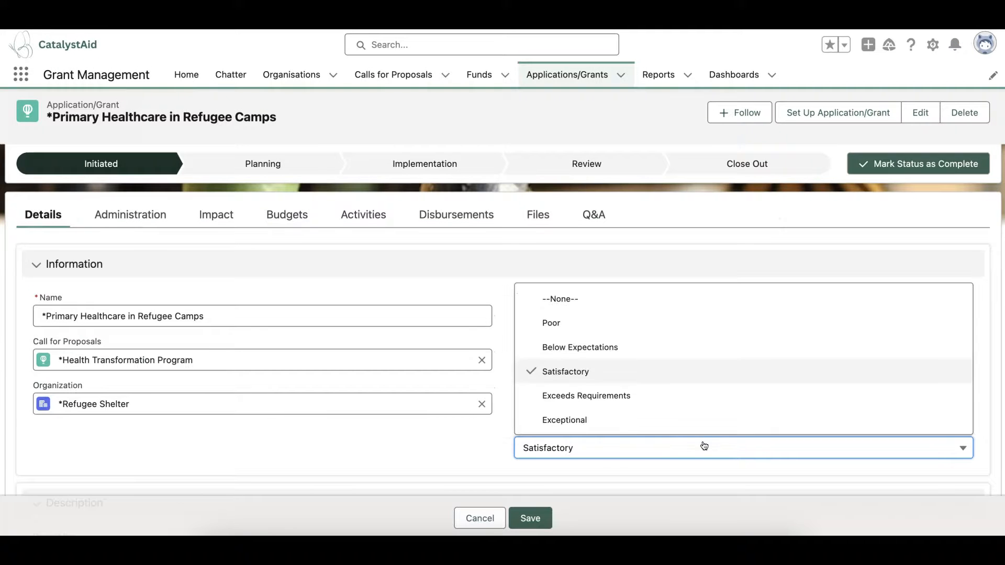
{"action": "left_click", "coordinate": [530, 518]}
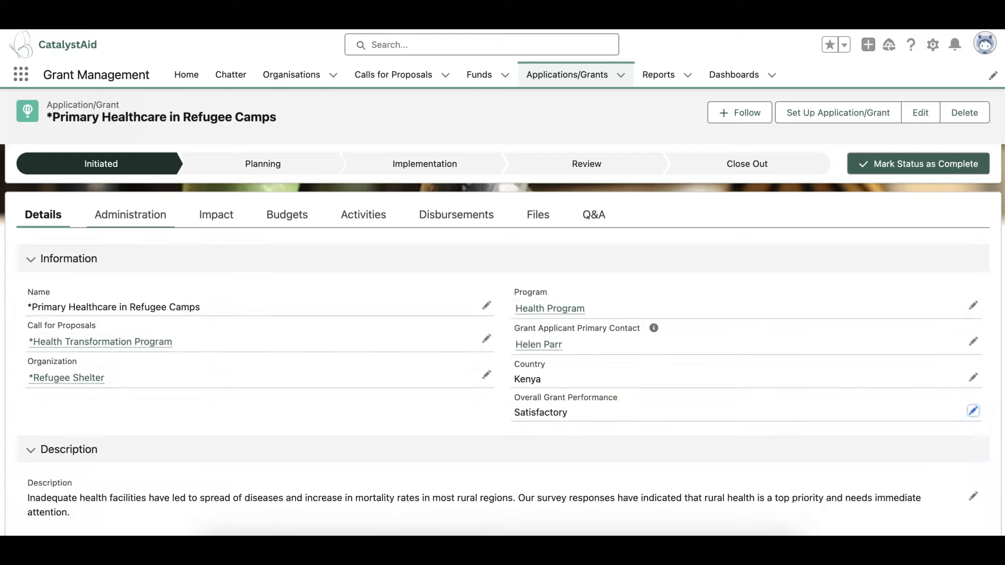
{"action": "left_click", "coordinate": [129, 213]}
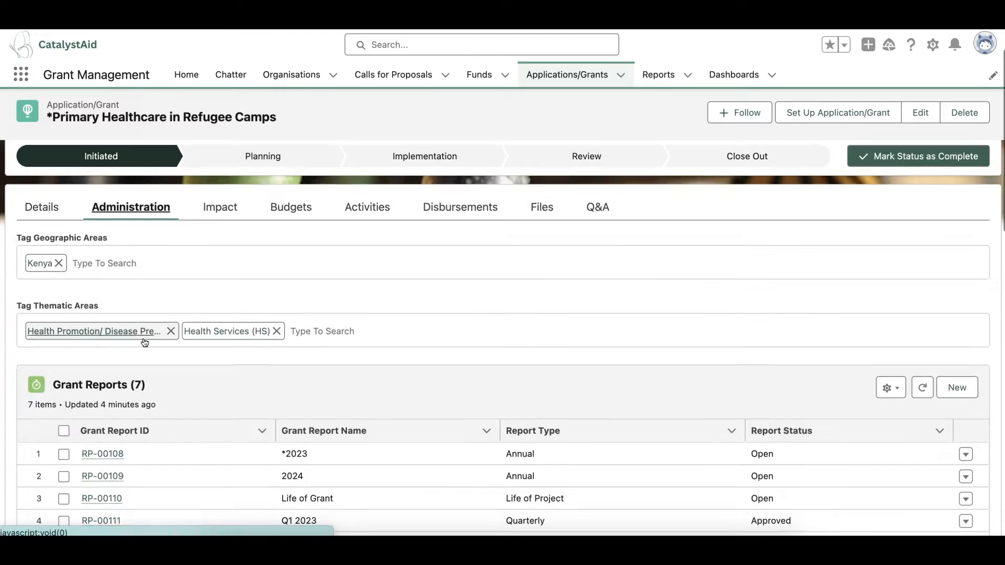
{"action": "scroll", "scroll_direction": "down", "scroll_amount": 3}
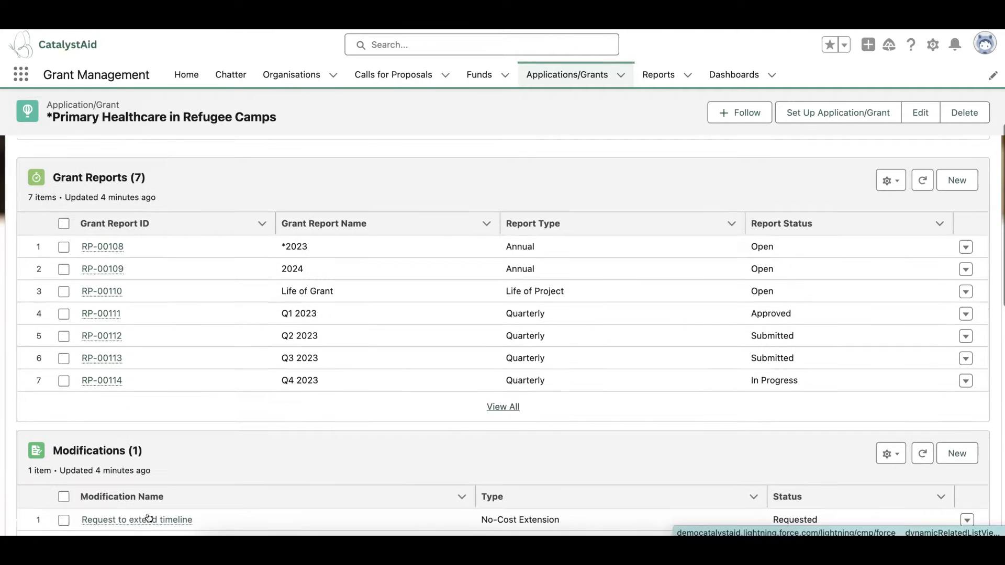
{"action": "scroll", "scroll_direction": "down", "scroll_amount": 3}
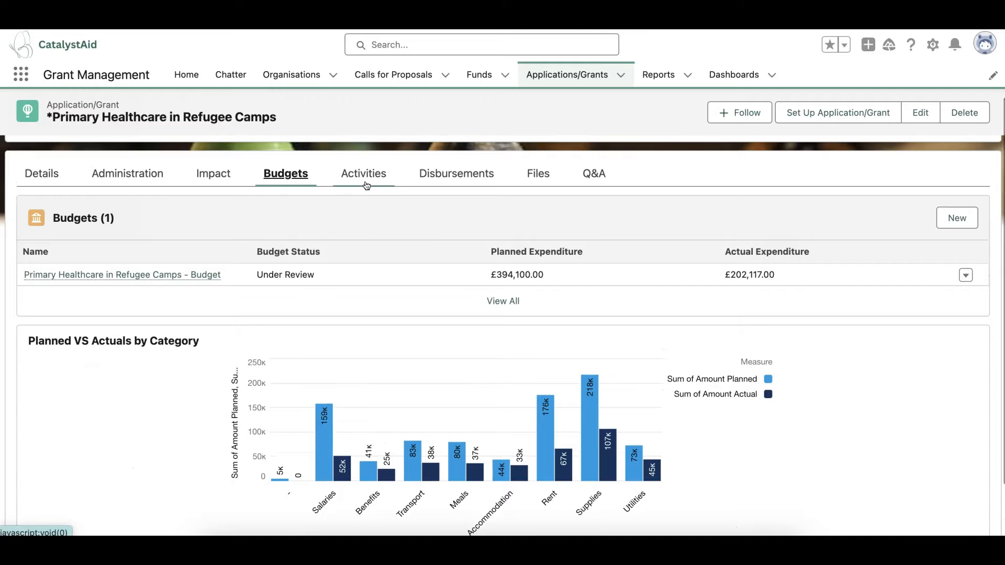
Step: Browse the grant's activity timeline, disbursement schedule and Q&A feed
{"action": "left_click", "coordinate": [363, 173]}
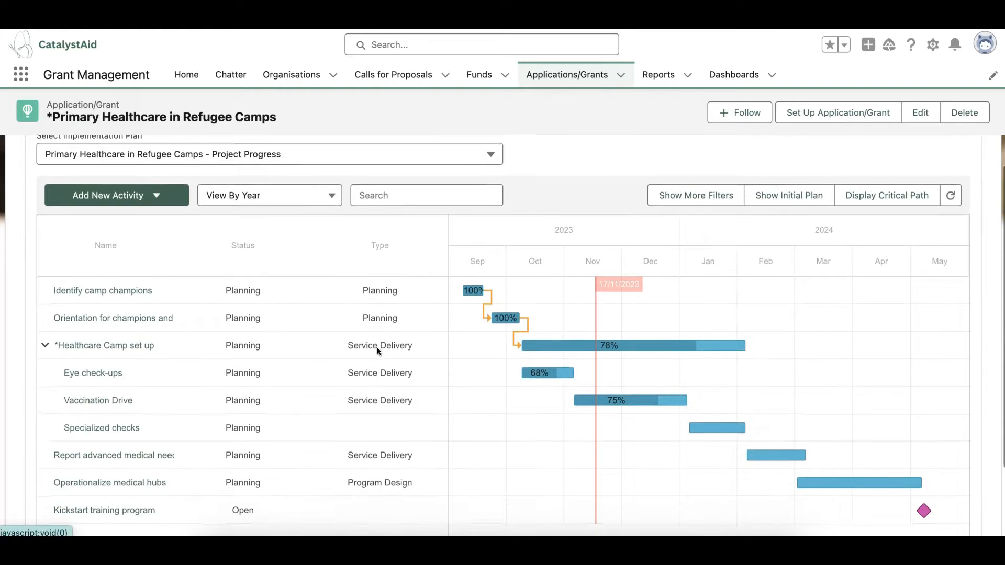
{"action": "left_click", "coordinate": [456, 250]}
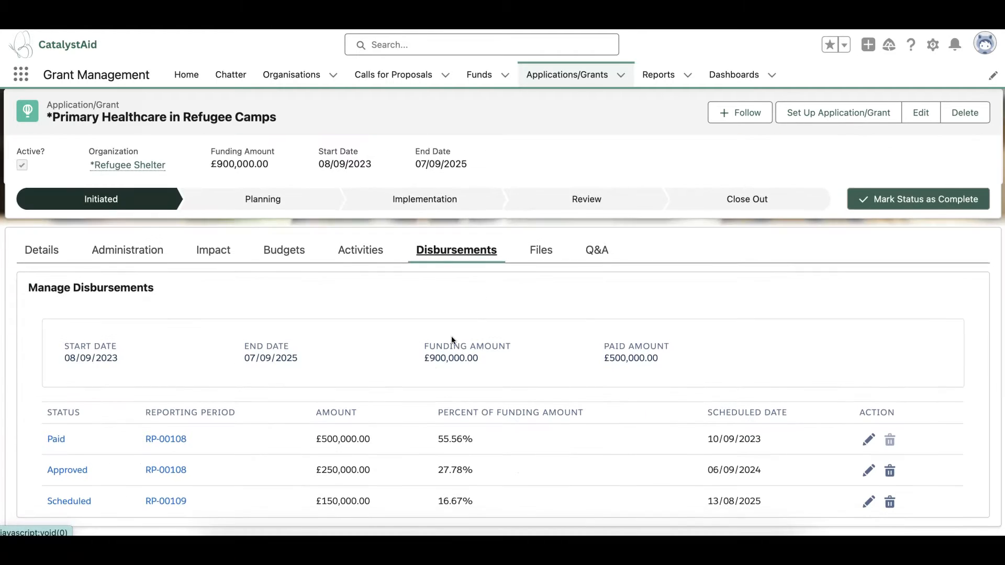
{"action": "left_click", "coordinate": [591, 250]}
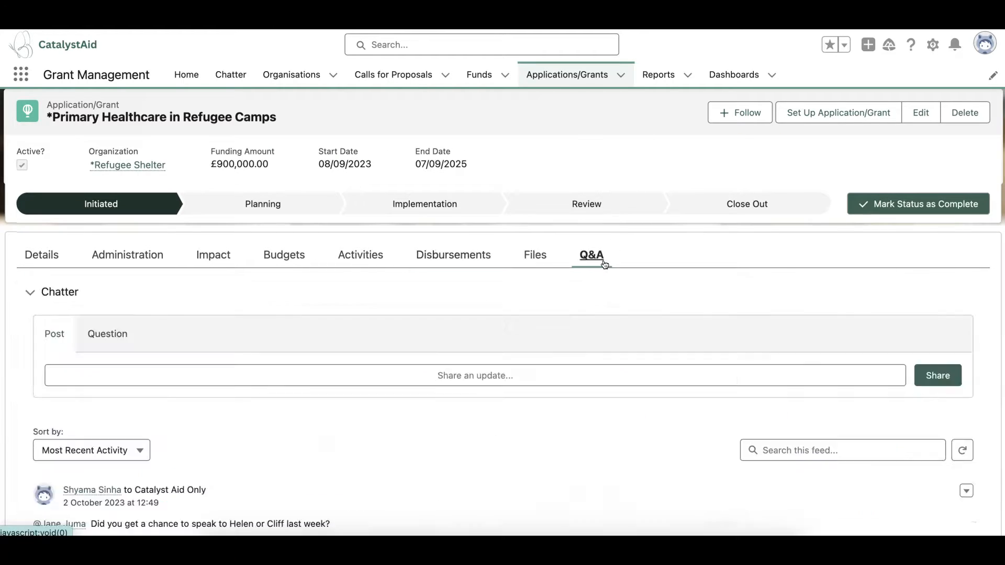
{"action": "scroll", "scroll_direction": "down", "scroll_amount": 3}
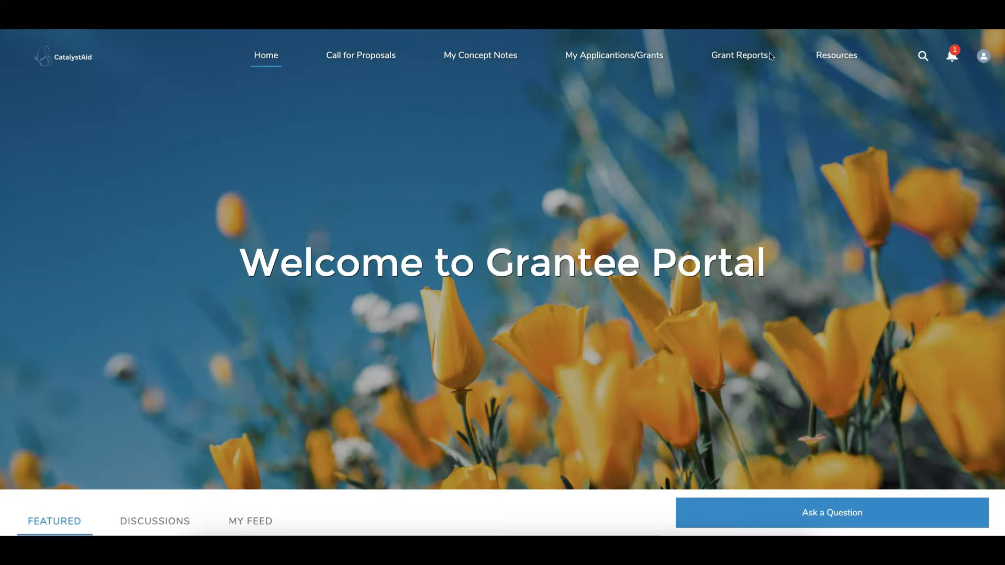
Step: Open grant report RP-00108 and view its Results and Financials lines with actual and planned amounts
{"action": "left_click", "coordinate": [738, 56]}
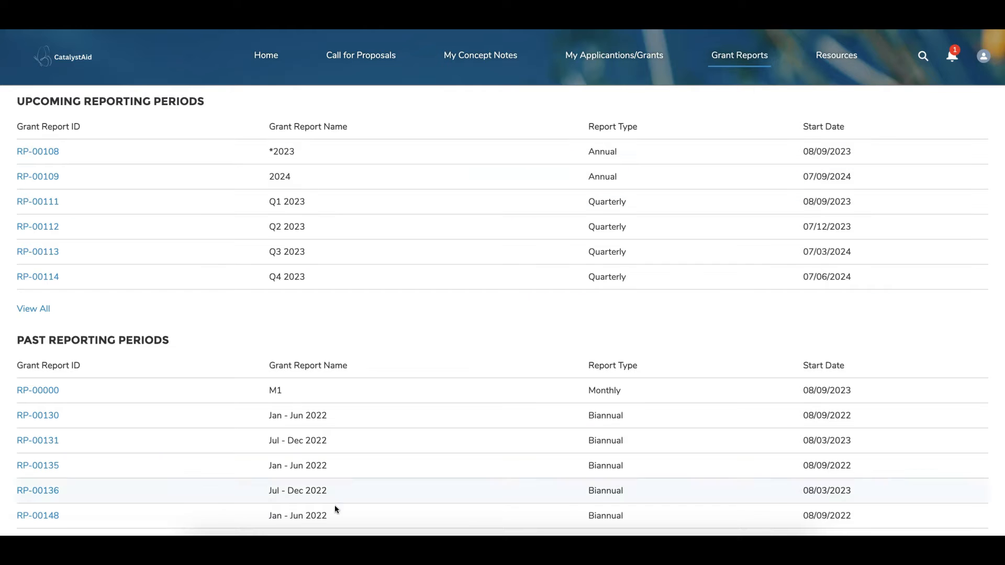
{"action": "mouse_move", "coordinate": [51, 151]}
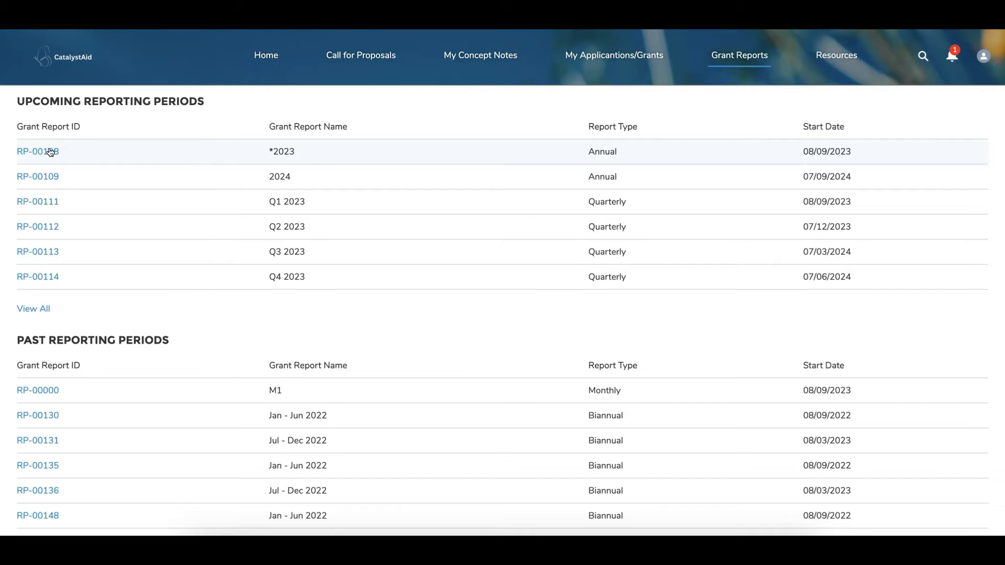
{"action": "left_click", "coordinate": [38, 151]}
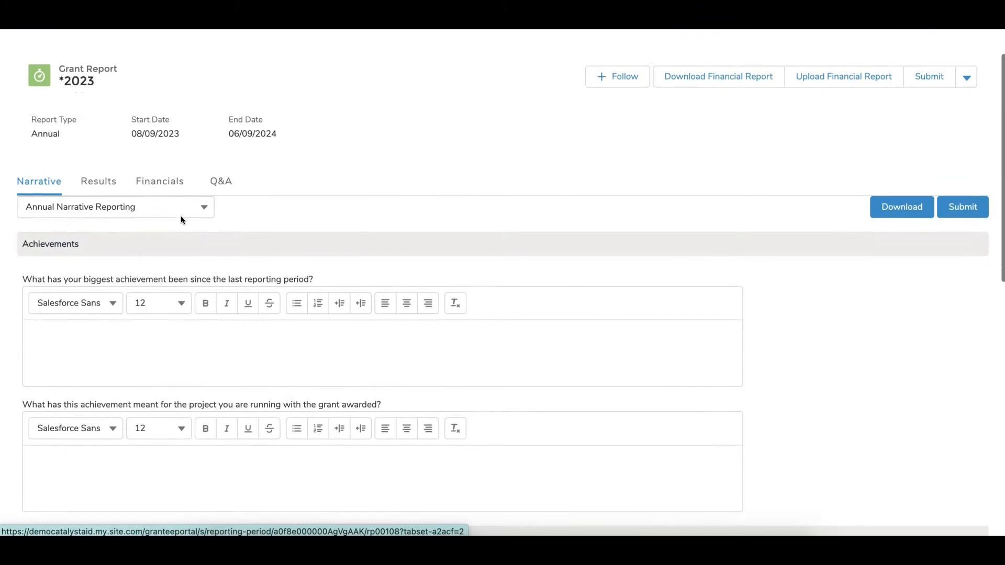
{"action": "scroll", "scroll_direction": "down", "scroll_amount": 3}
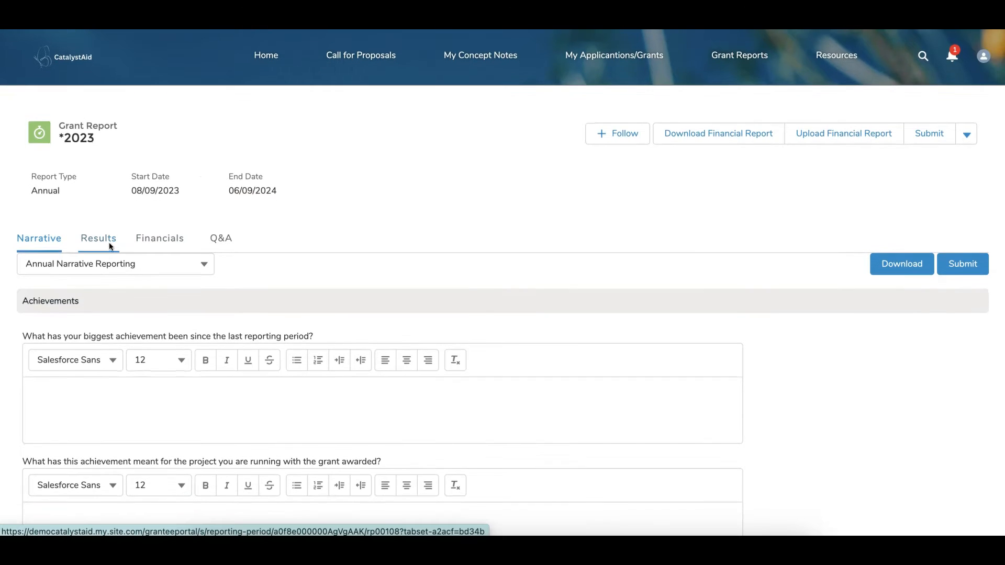
{"action": "left_click", "coordinate": [98, 238]}
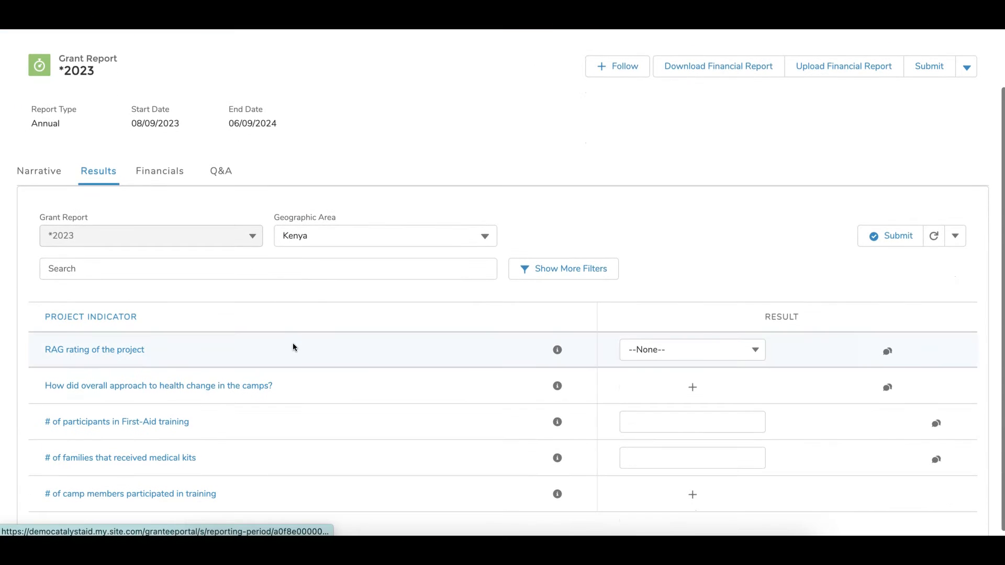
{"action": "left_click", "coordinate": [159, 171]}
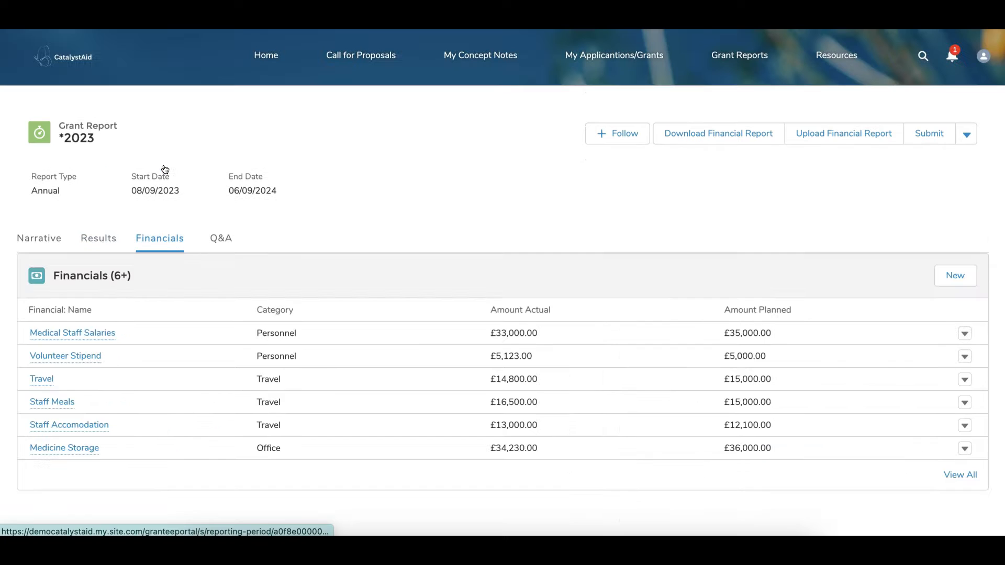
{"action": "mouse_move", "coordinate": [481, 338]}
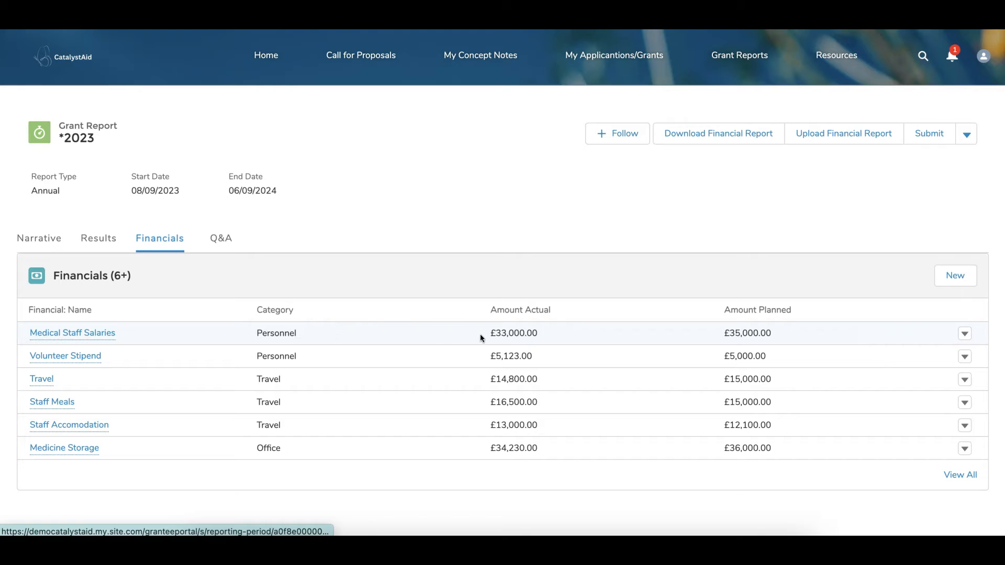